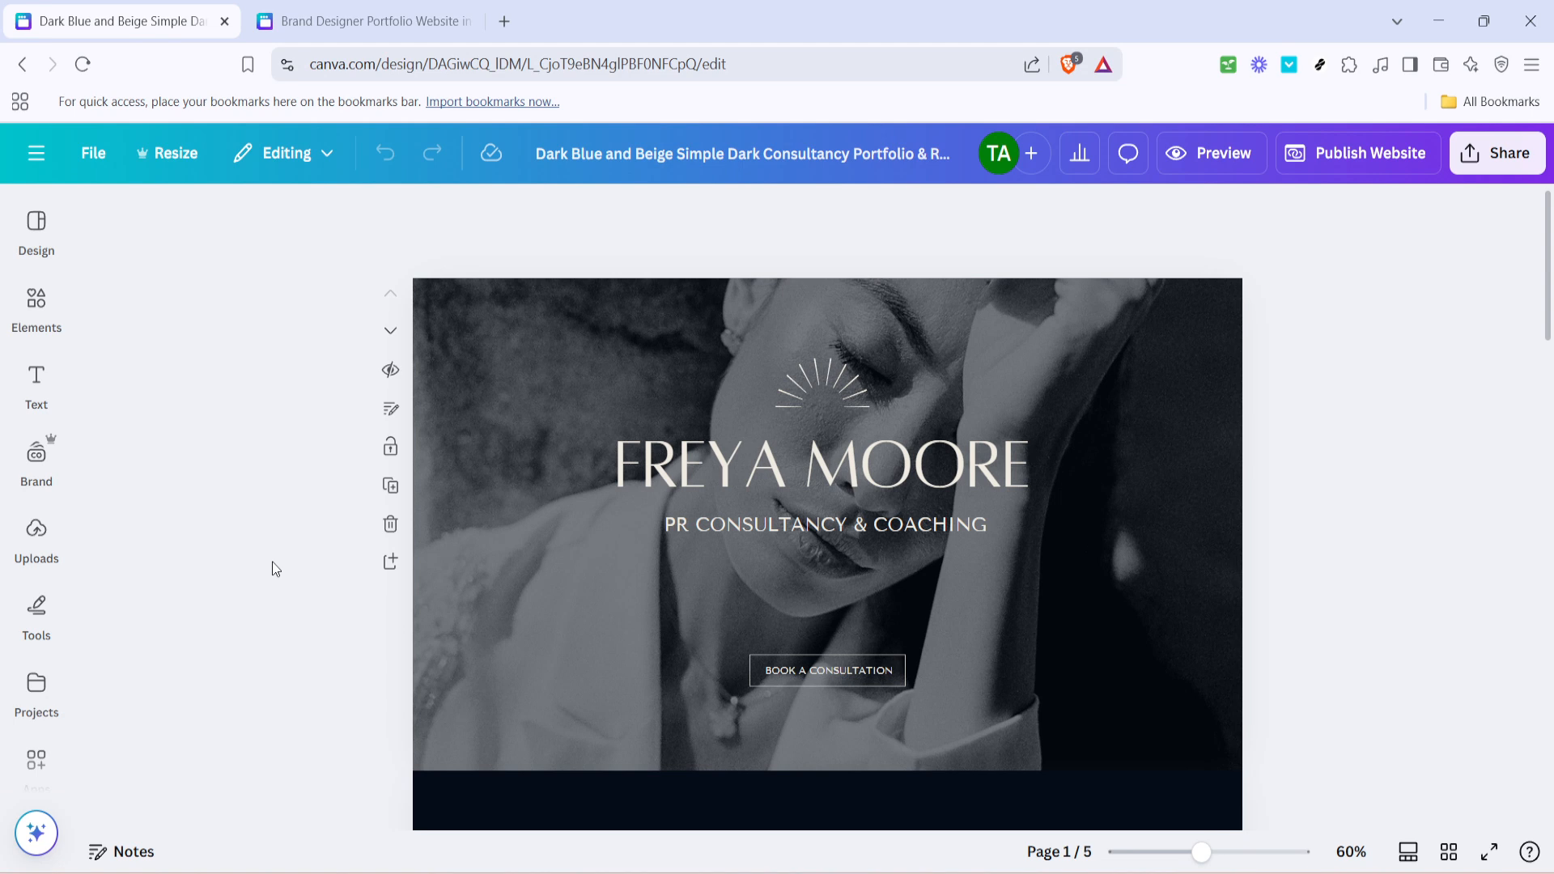
{"action": "mouse_move", "coordinate": [278, 568]}
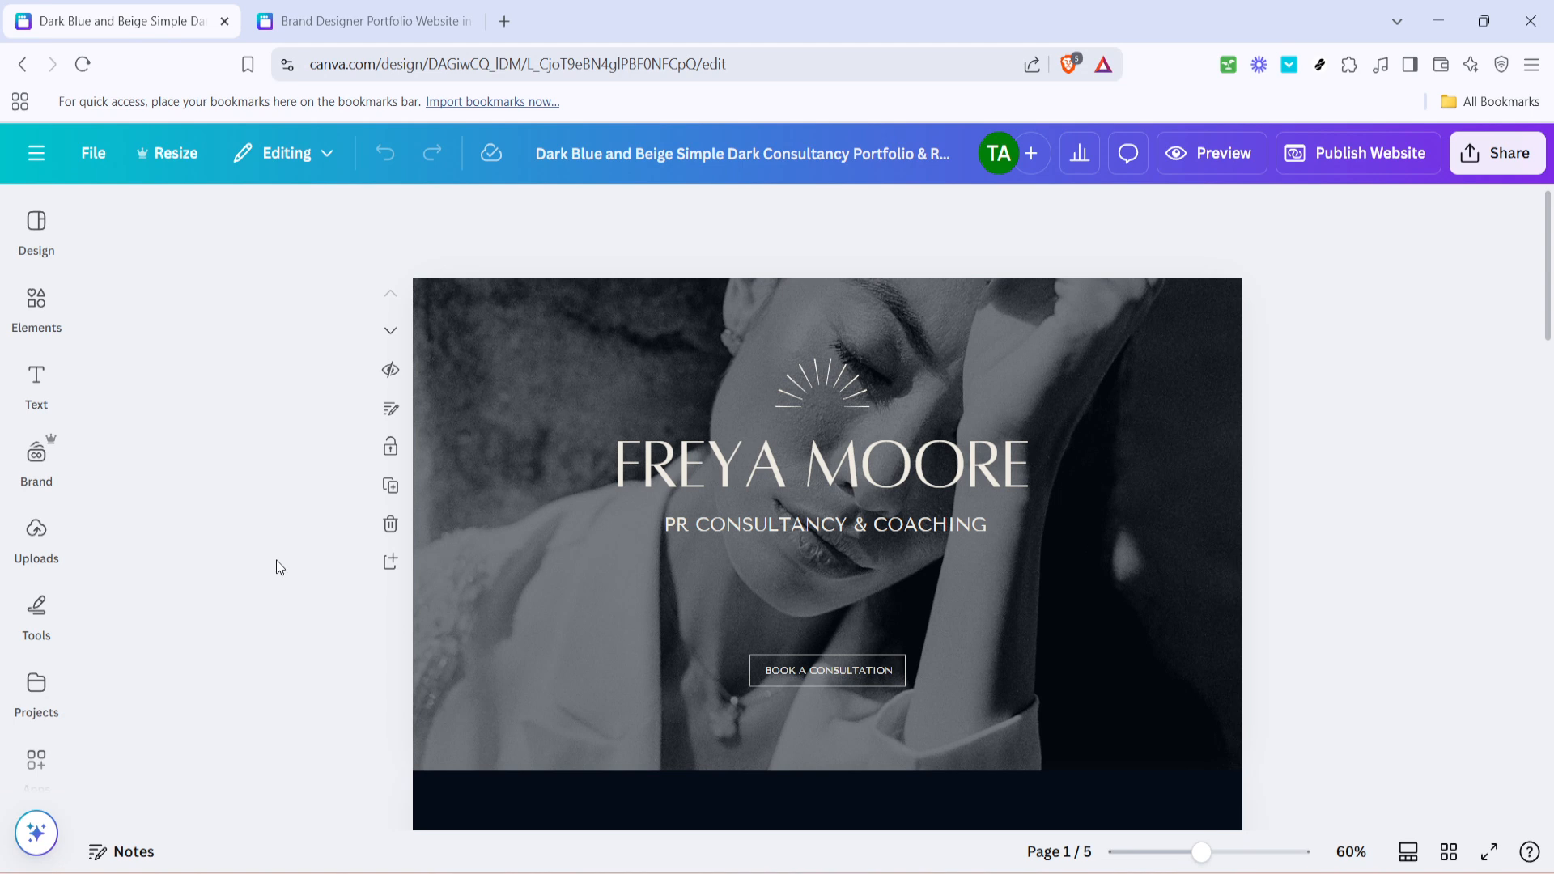
{"action": "mouse_move", "coordinate": [281, 565]}
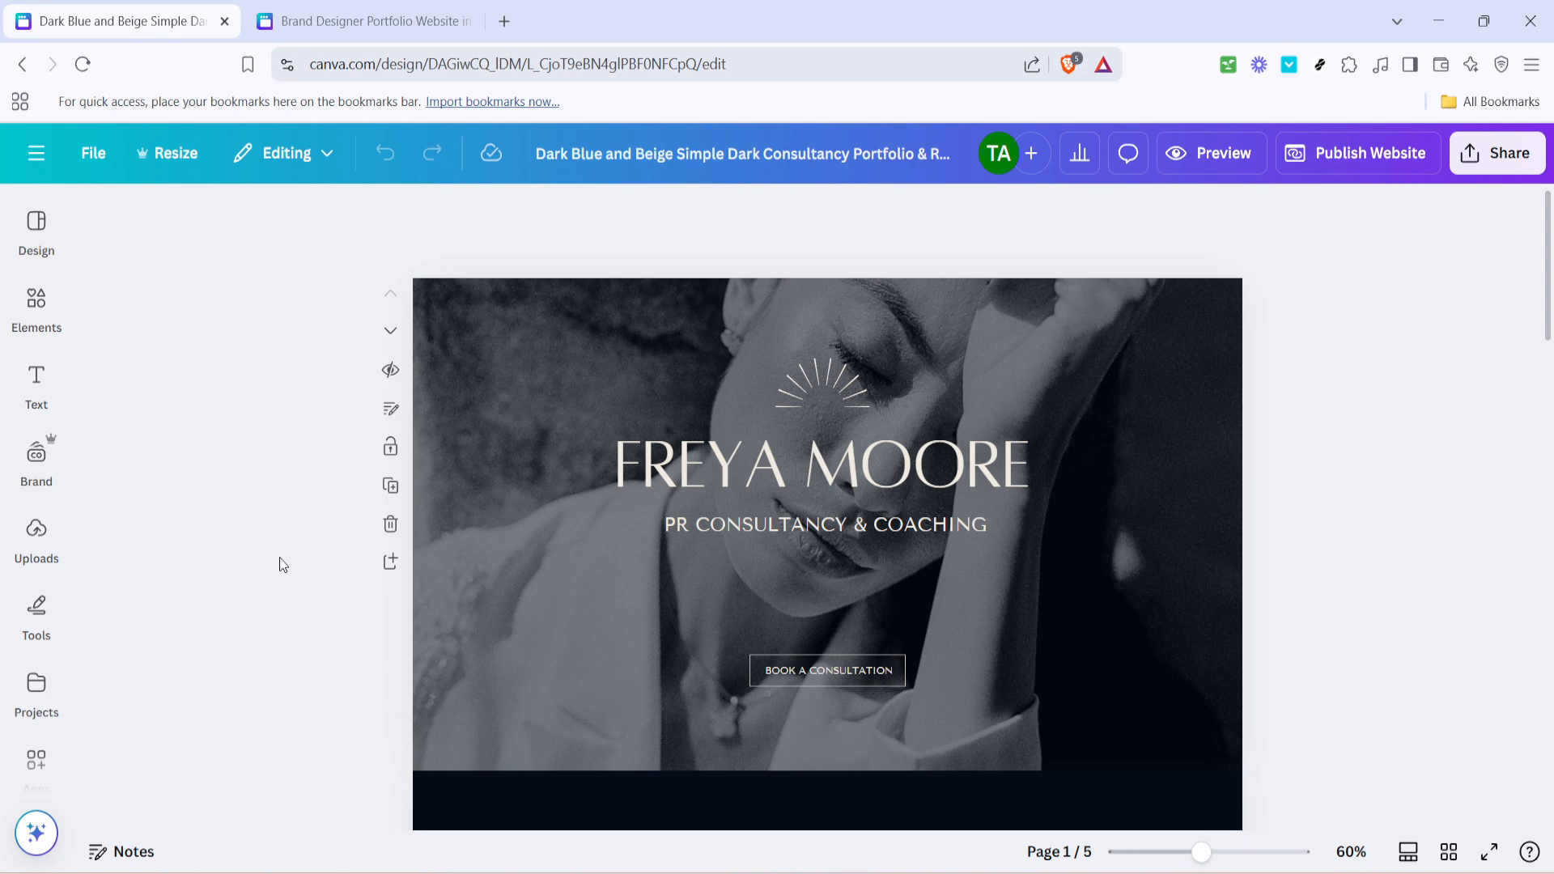
{"action": "mouse_move", "coordinate": [285, 565]}
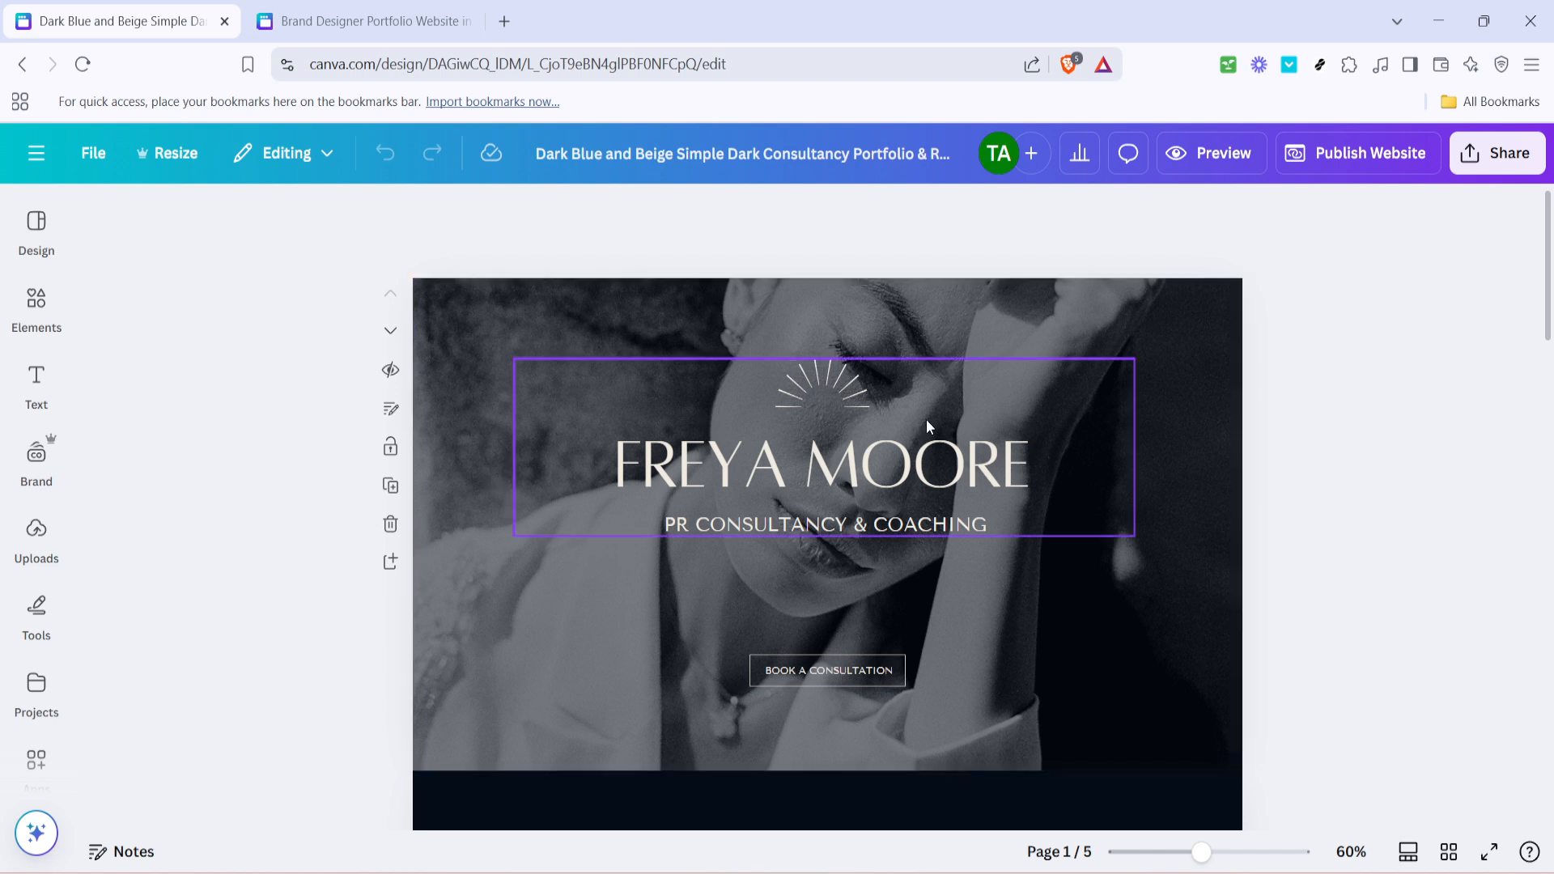
Switch the consultancy design to grid view showing all five page thumbnails.
{"action": "left_click", "coordinate": [1447, 448]}
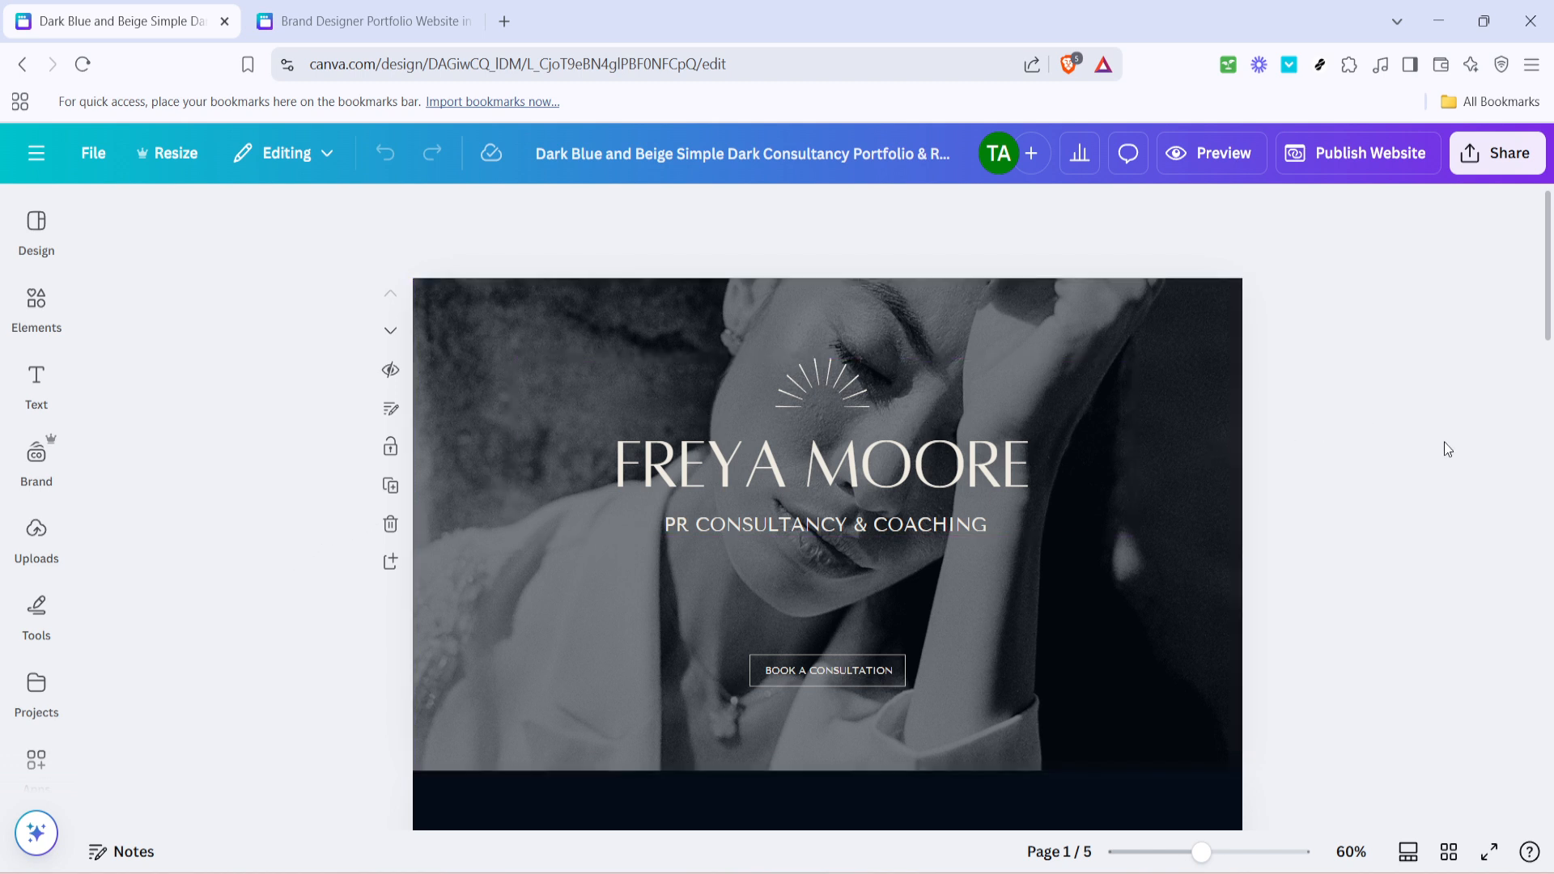
{"action": "mouse_move", "coordinate": [1400, 508]}
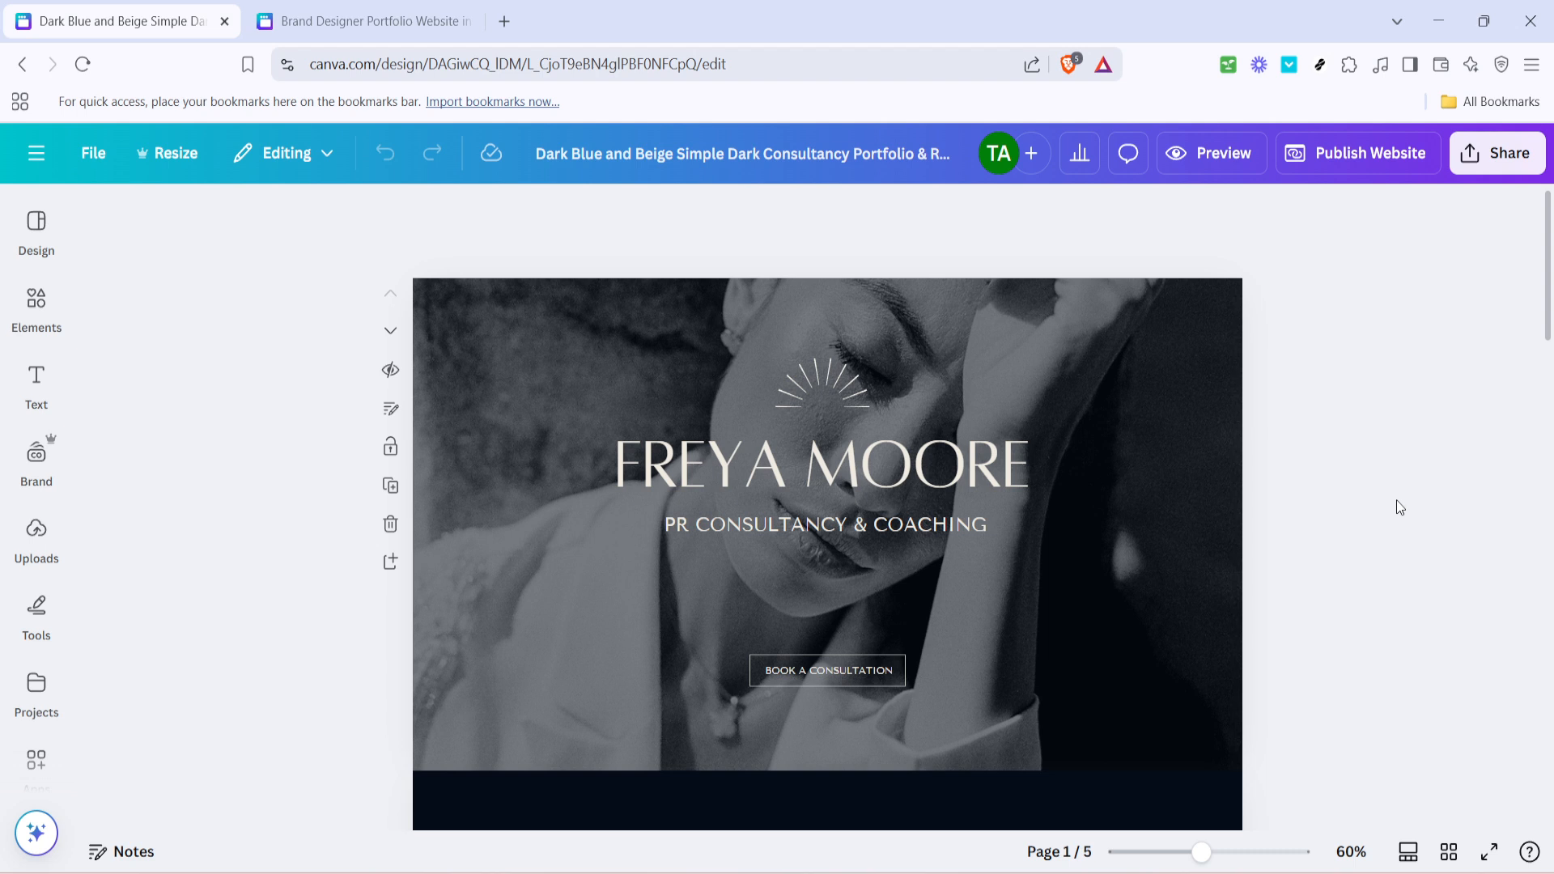
{"action": "mouse_move", "coordinate": [1391, 511]}
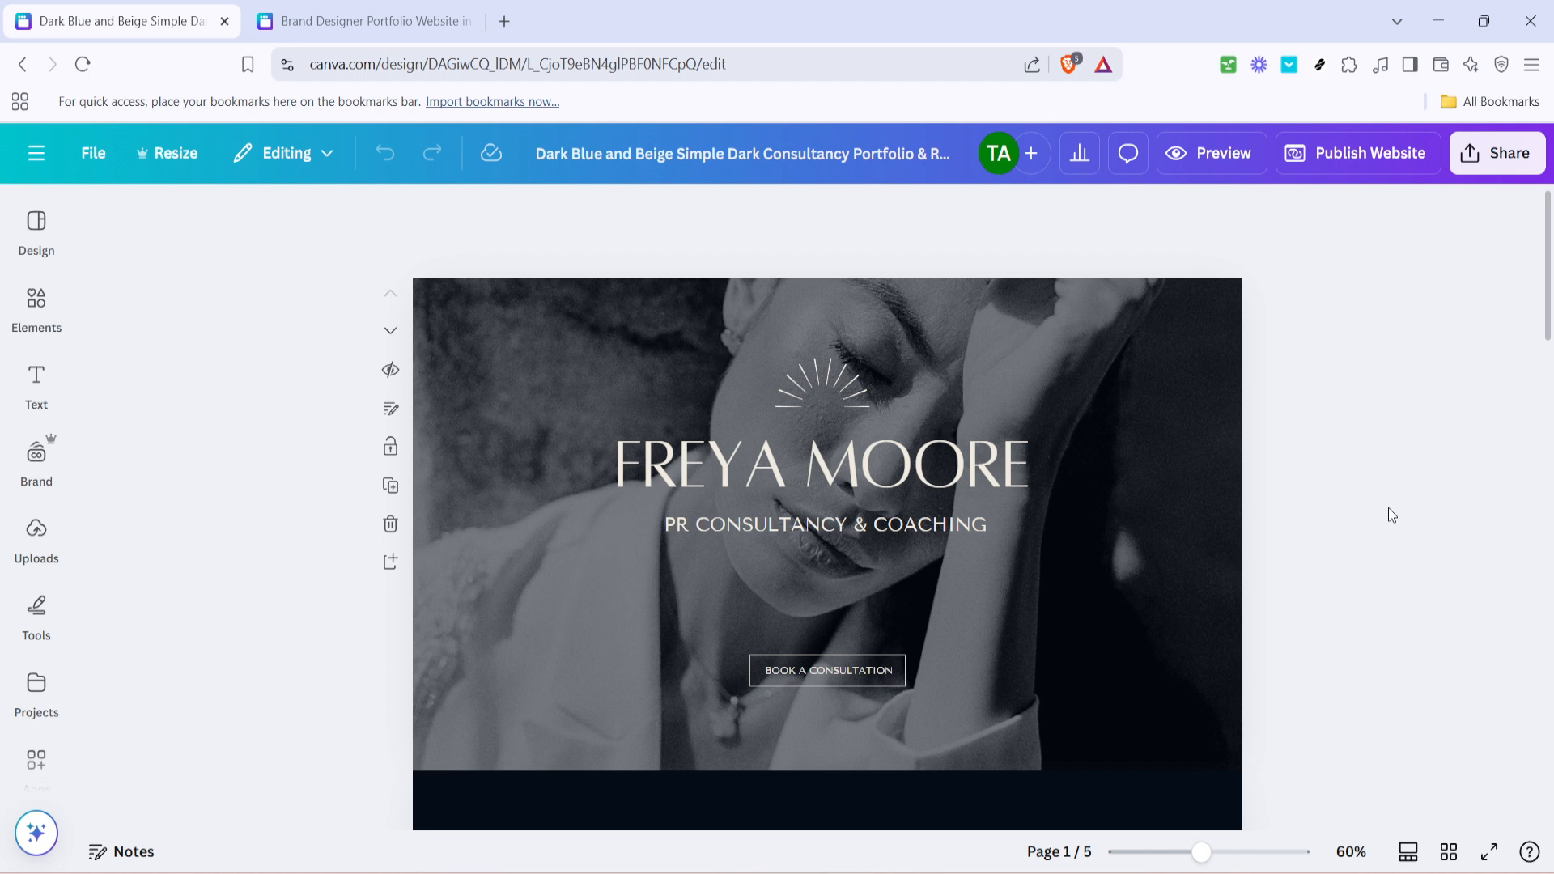
{"action": "mouse_move", "coordinate": [1467, 819]}
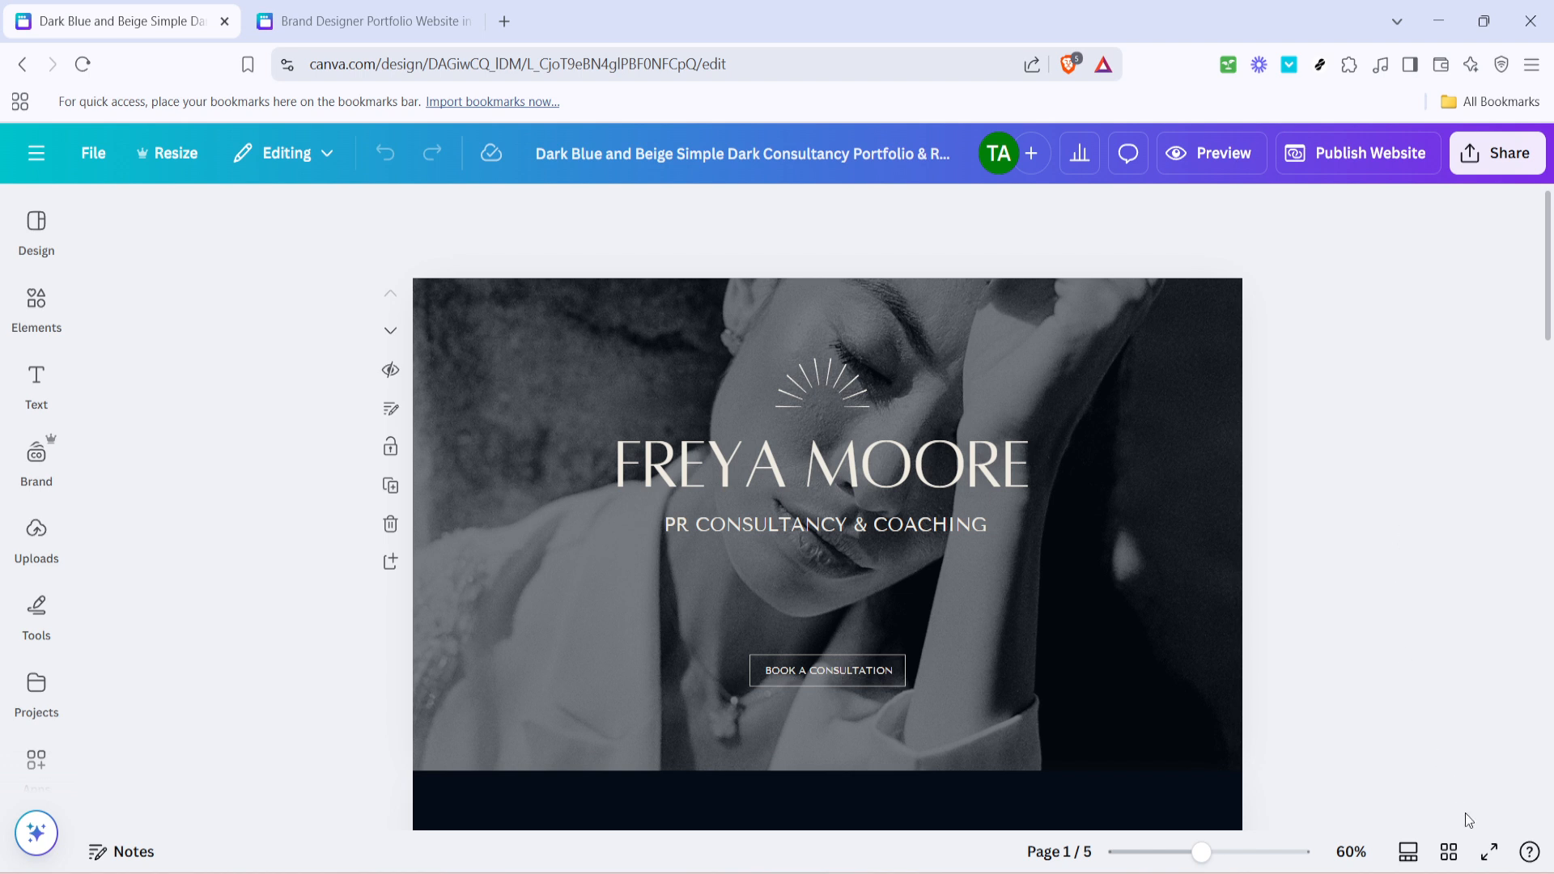
{"action": "mouse_move", "coordinate": [1448, 852]}
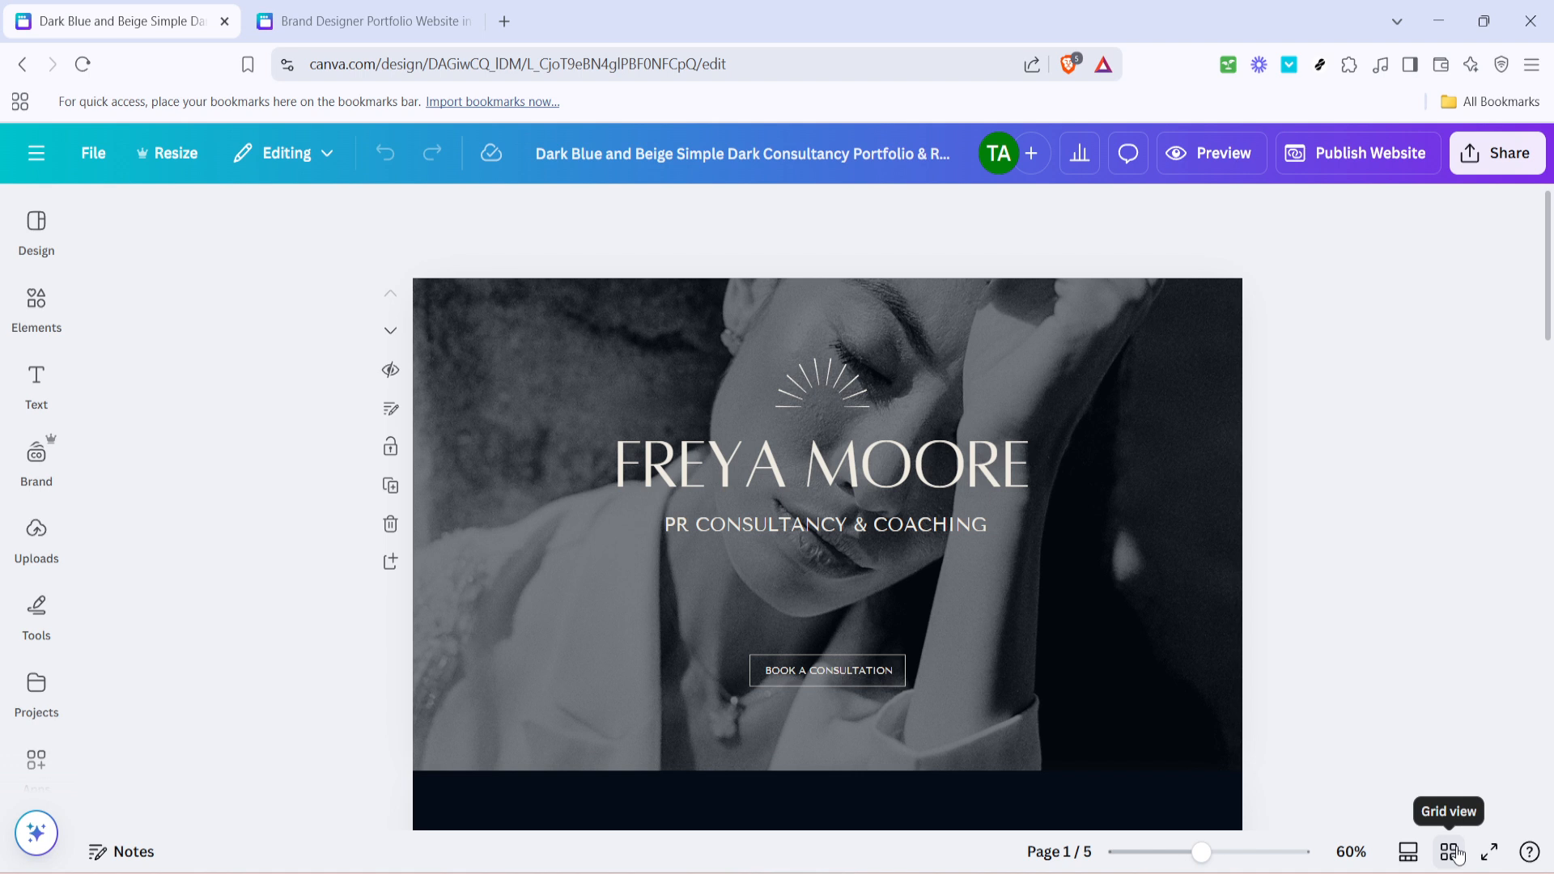
{"action": "left_click", "coordinate": [1448, 851]}
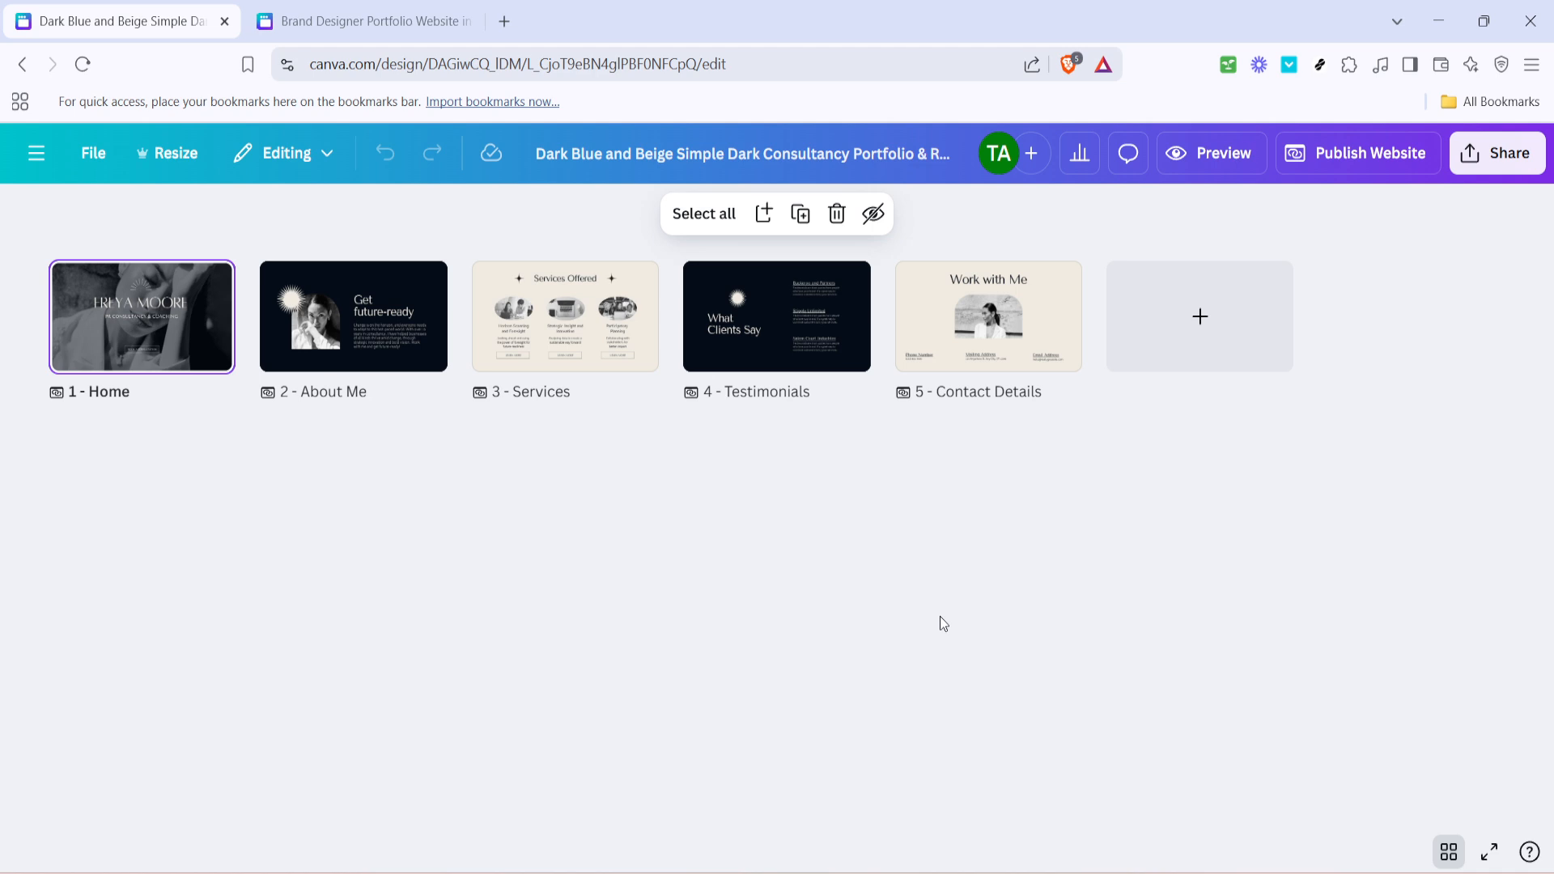
{"action": "mouse_move", "coordinate": [940, 624]}
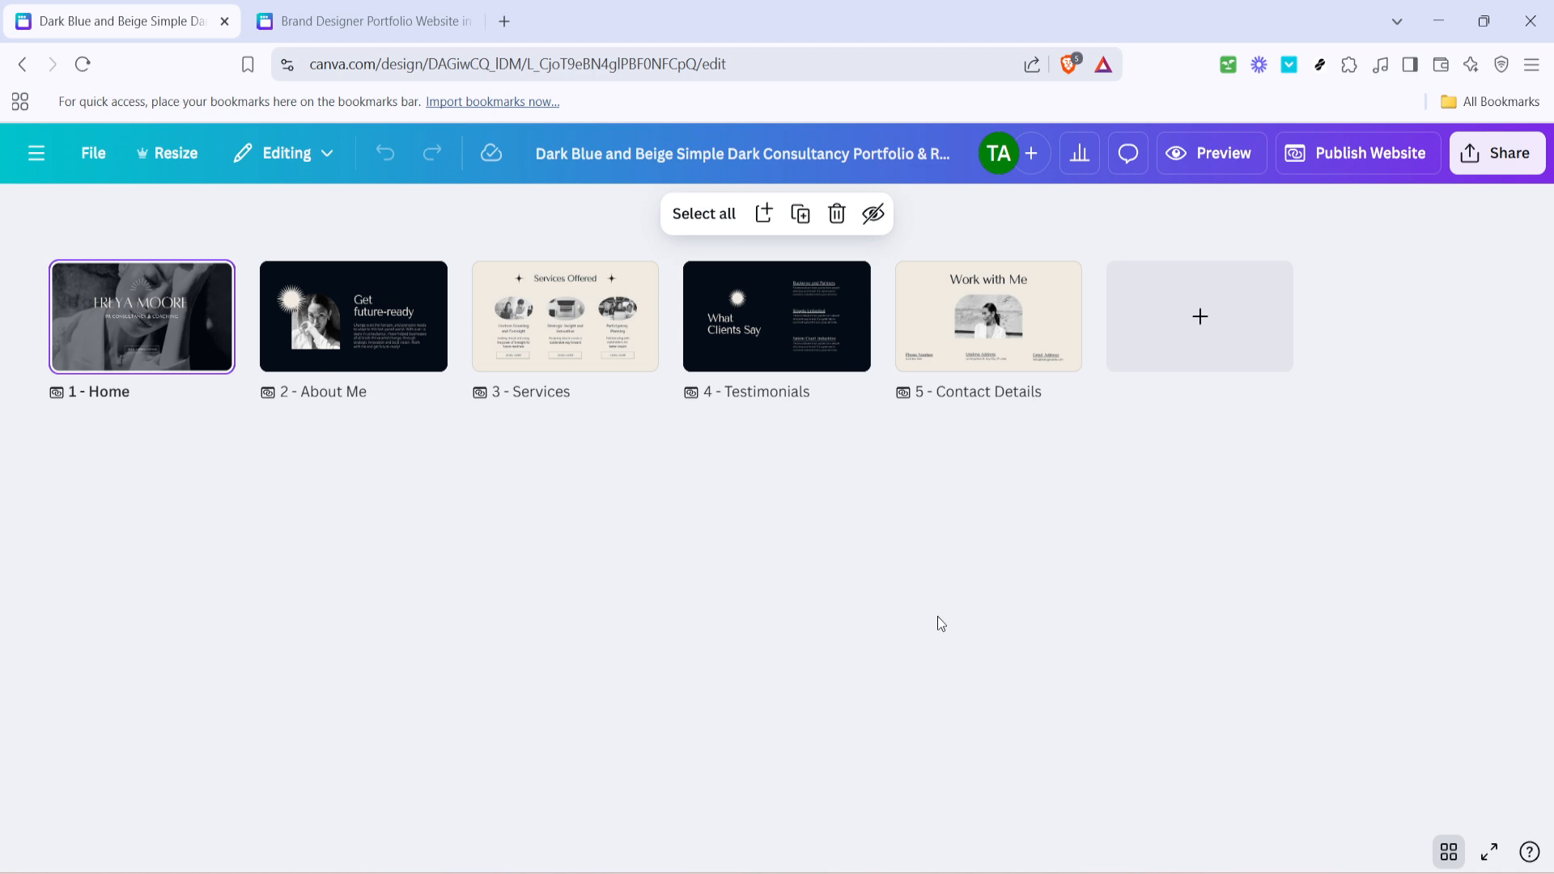
{"action": "mouse_move", "coordinate": [853, 584]}
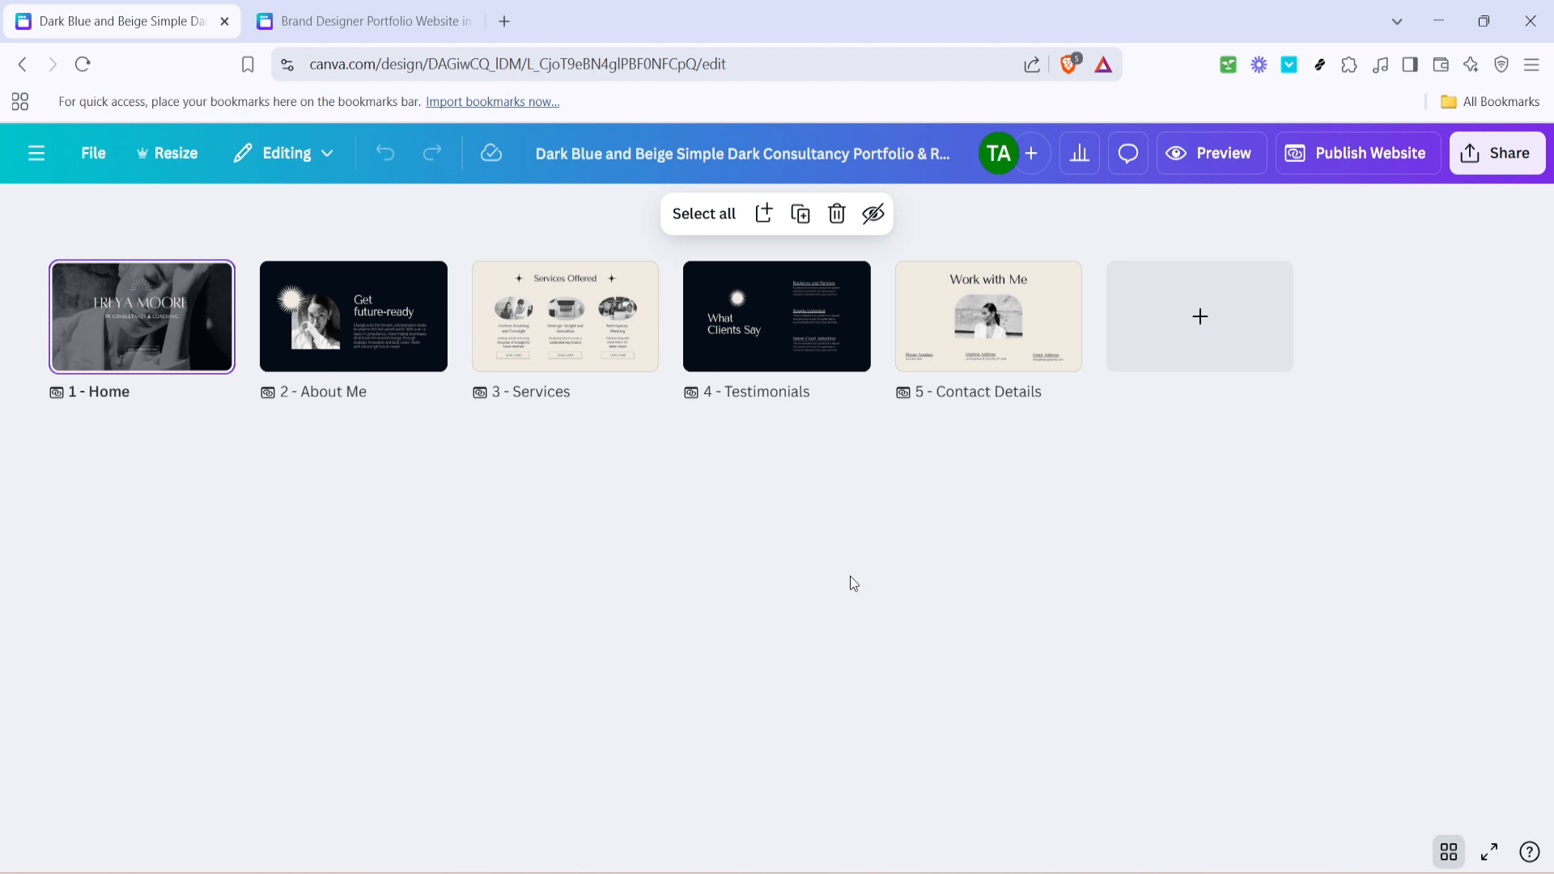
{"action": "mouse_move", "coordinate": [671, 530]}
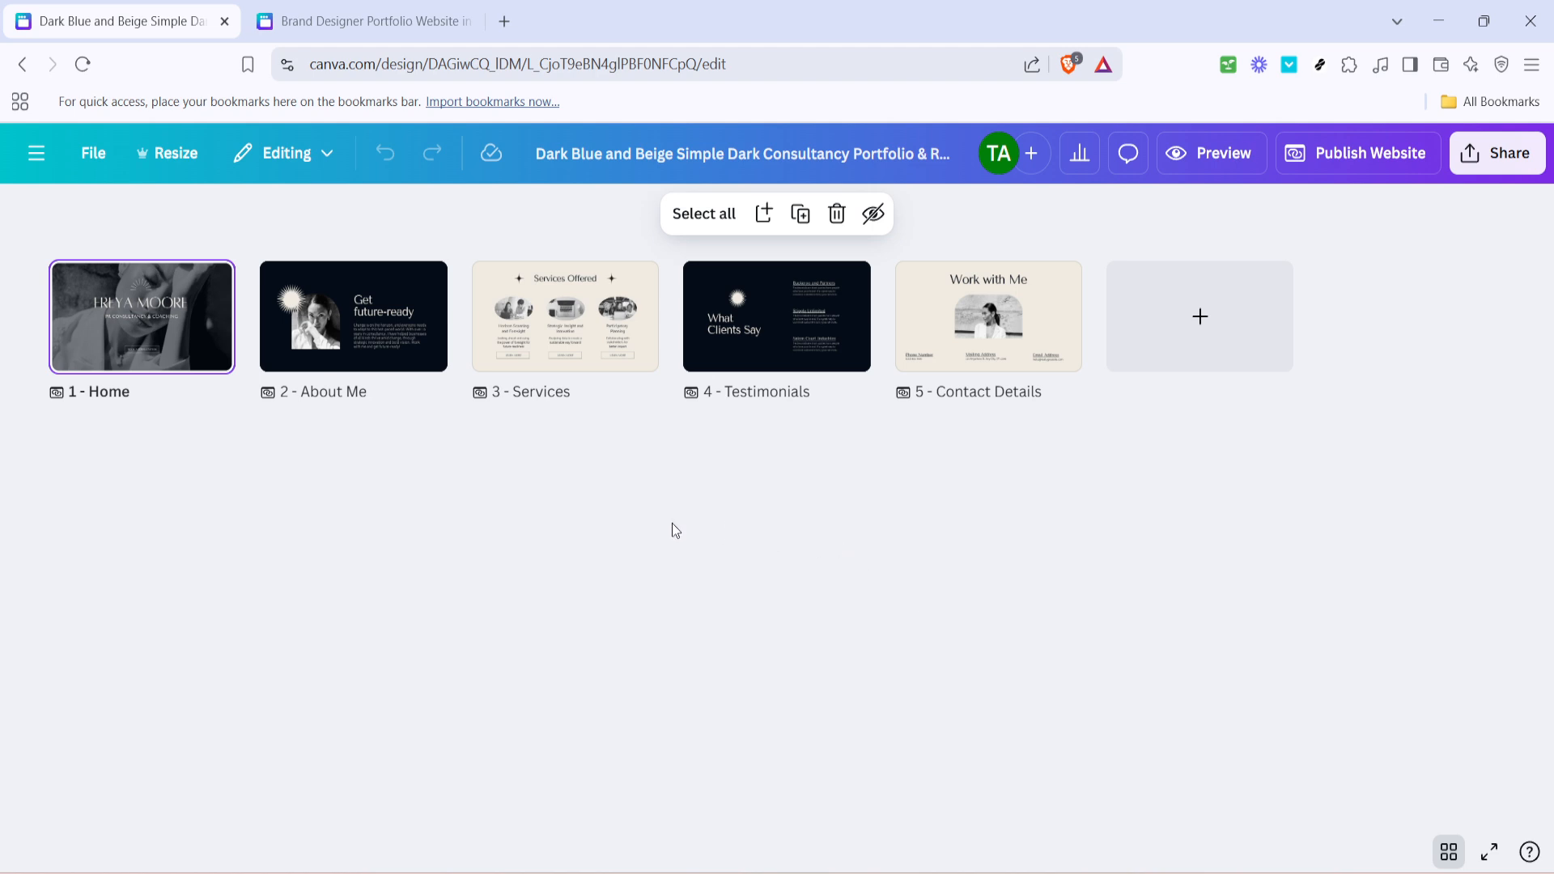
{"action": "mouse_move", "coordinate": [381, 379]}
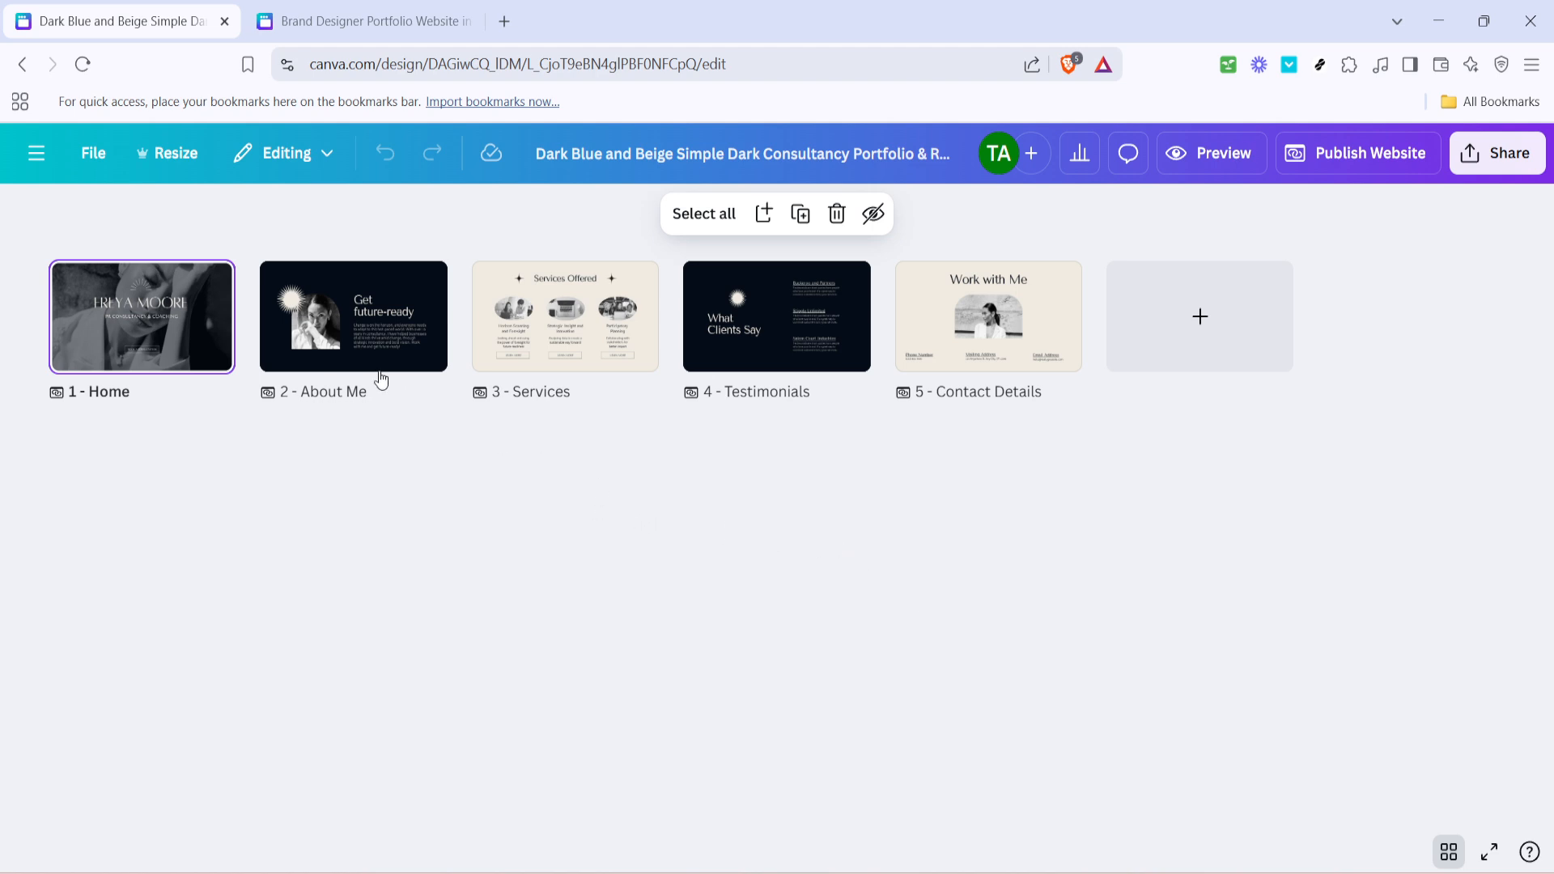
{"action": "mouse_move", "coordinate": [393, 372]}
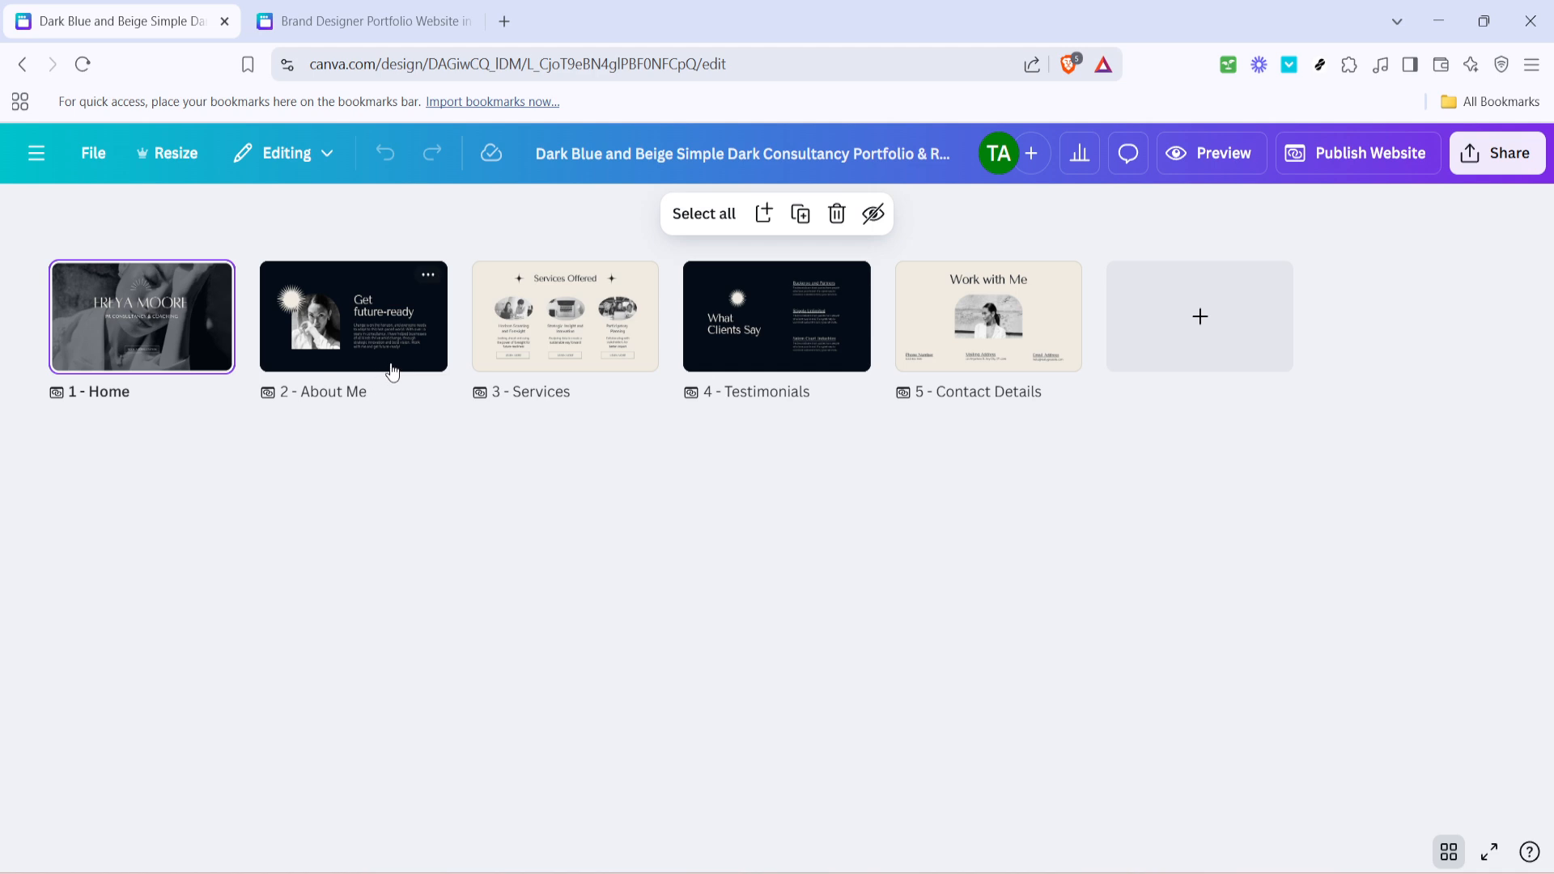
Select the About Me, Services and Testimonials pages (pages 2–4) together.
{"action": "left_click", "coordinate": [353, 317]}
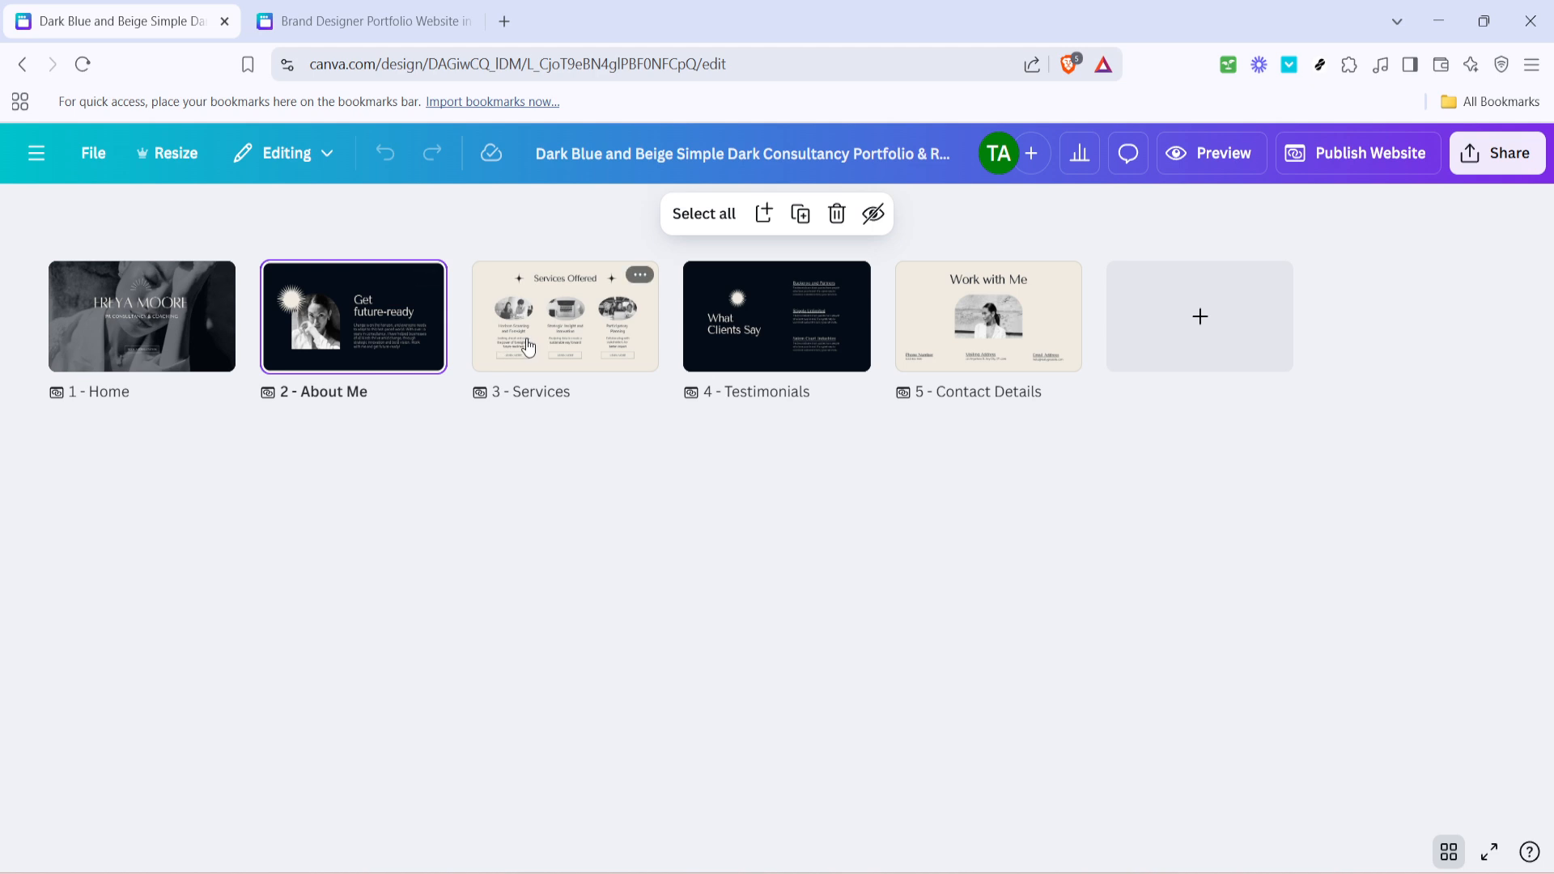
{"action": "left_click", "coordinate": [565, 316]}
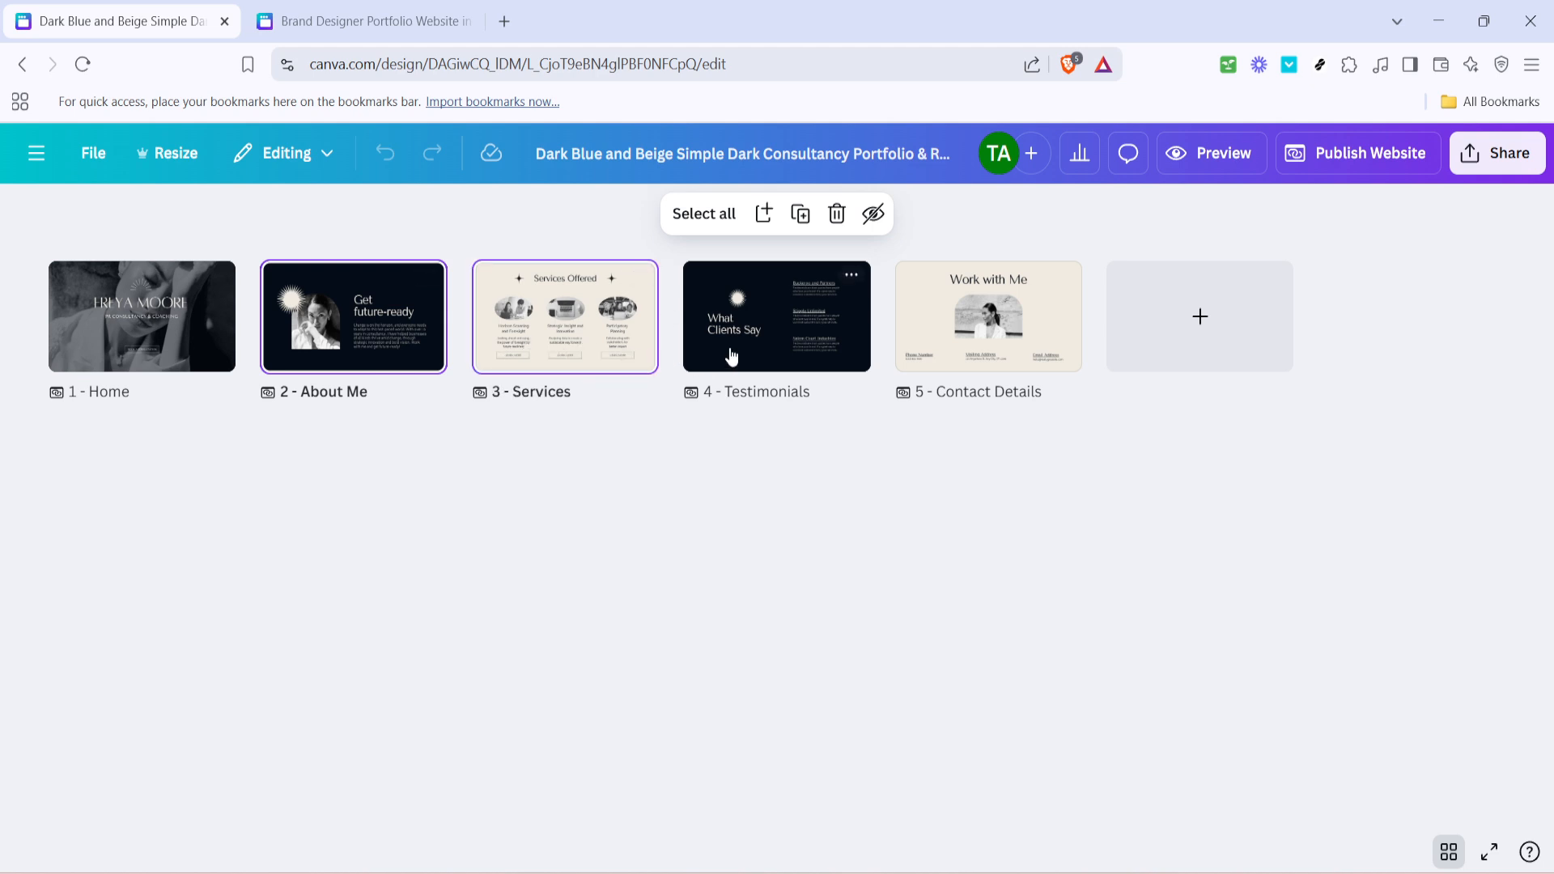
{"action": "left_click", "coordinate": [776, 316]}
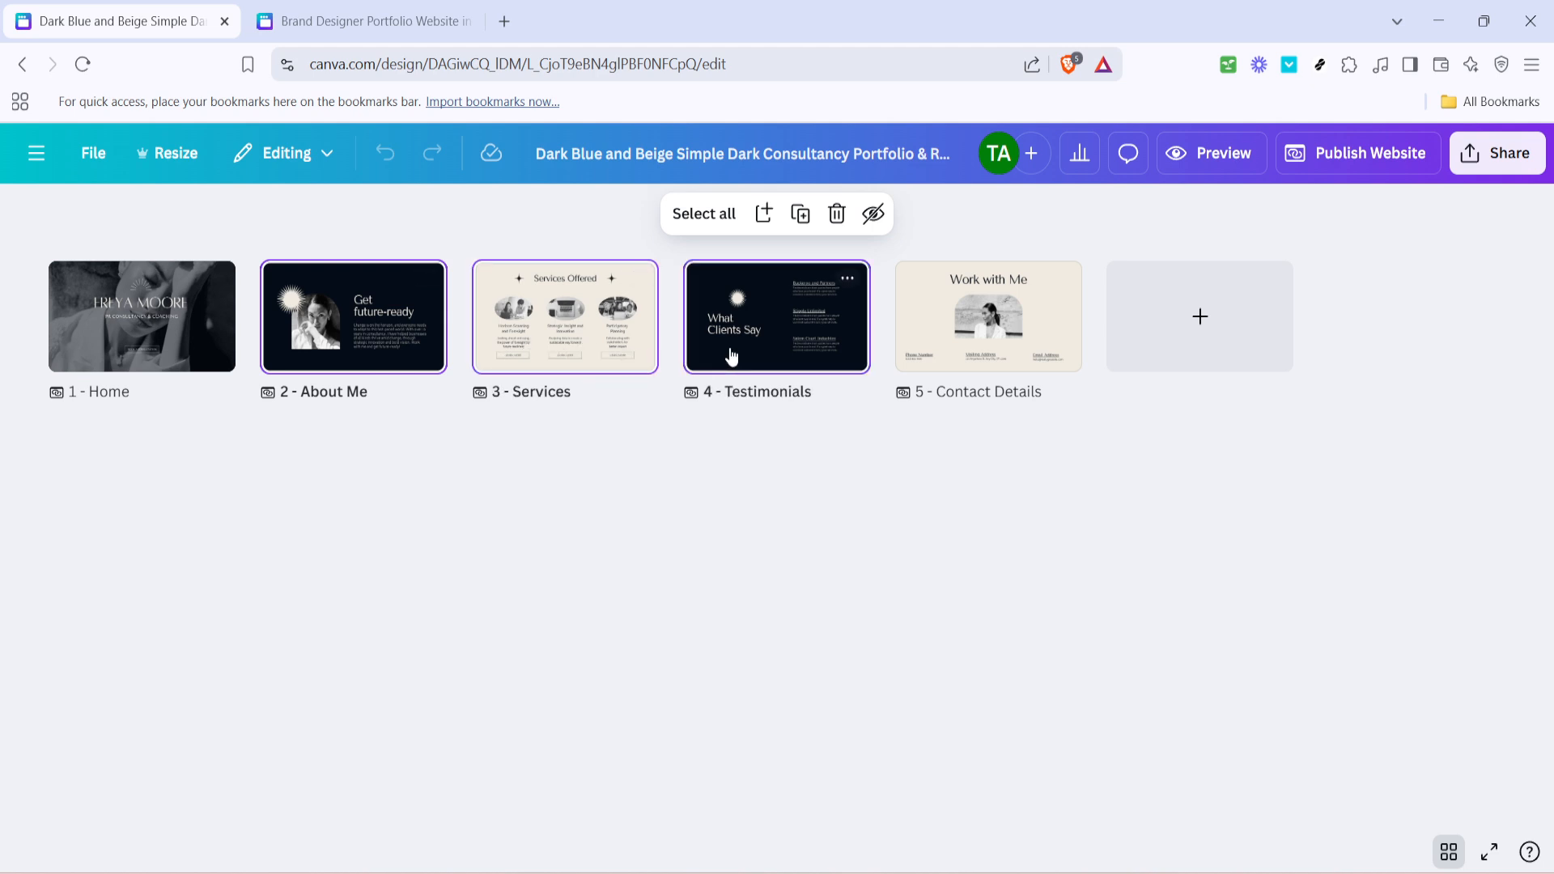
{"action": "mouse_move", "coordinate": [283, 317]}
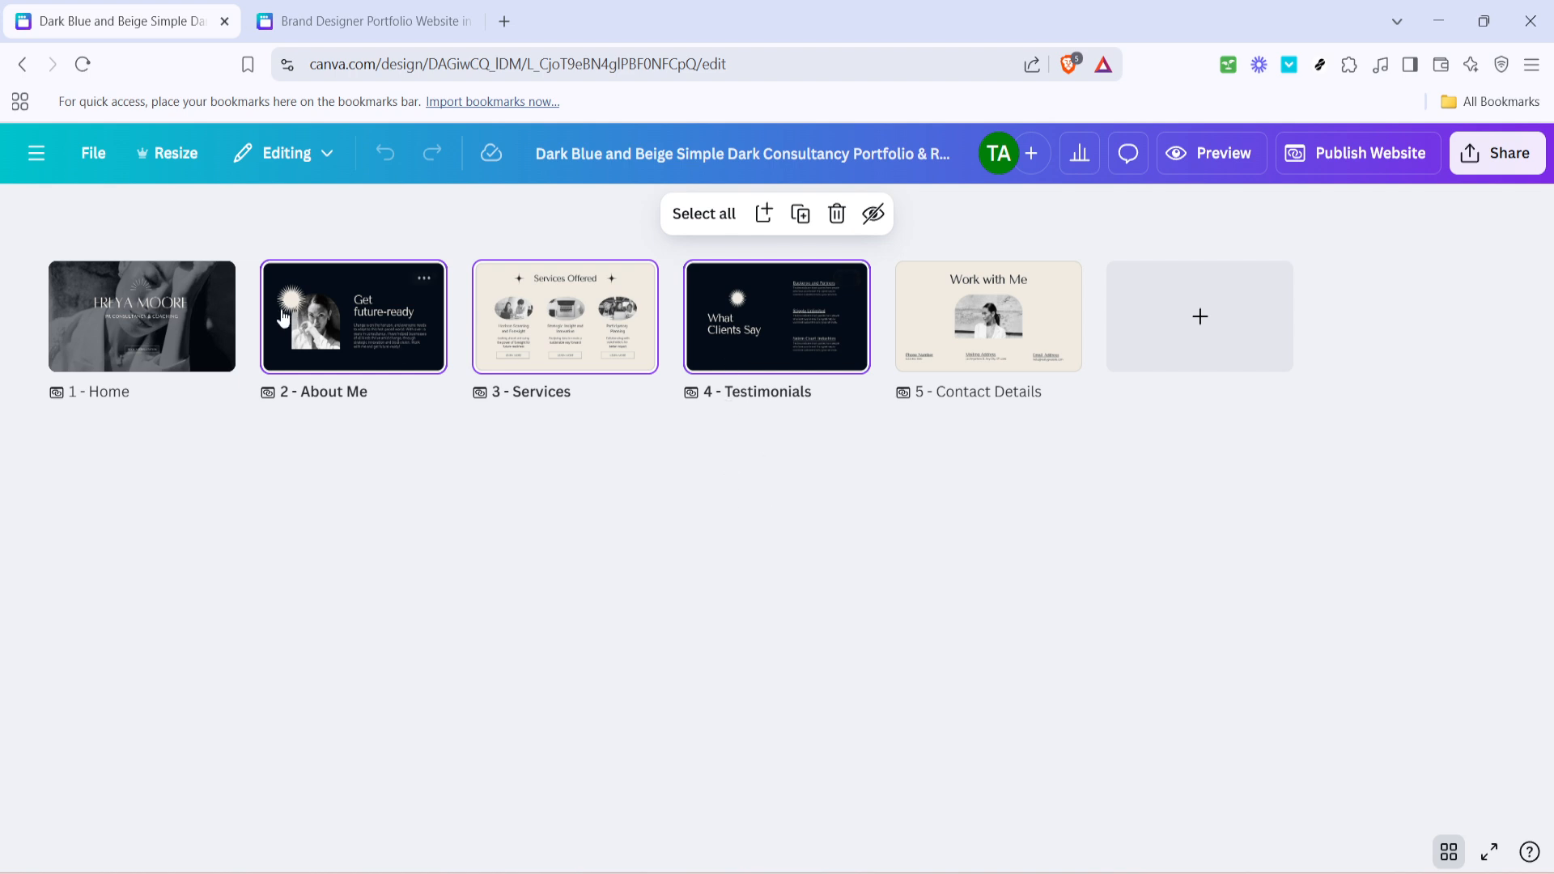
{"action": "mouse_move", "coordinate": [579, 335]}
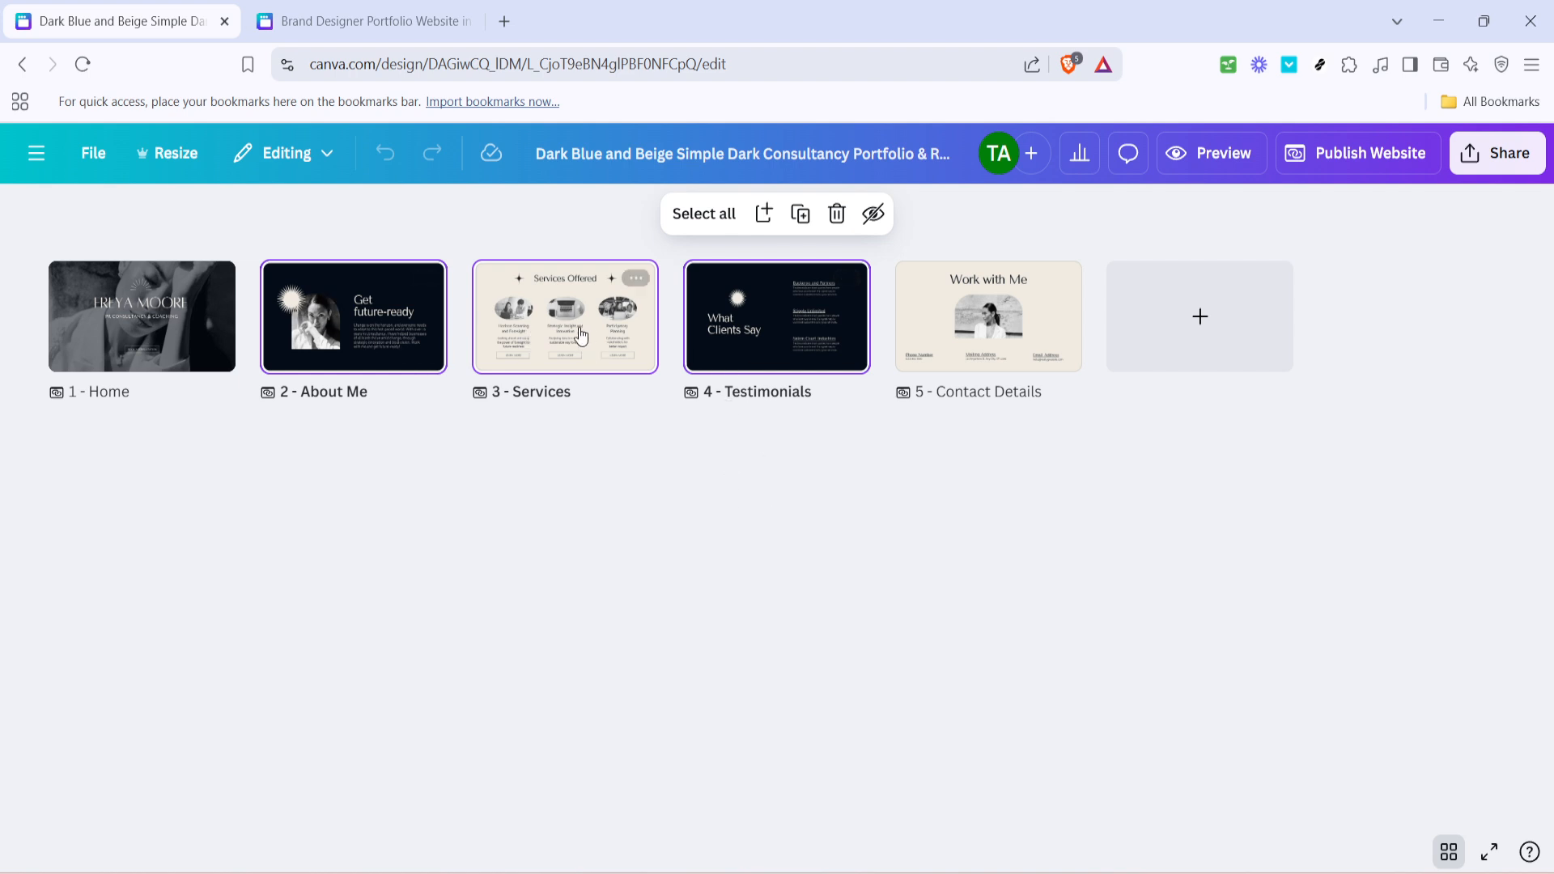
{"action": "mouse_move", "coordinate": [439, 380]}
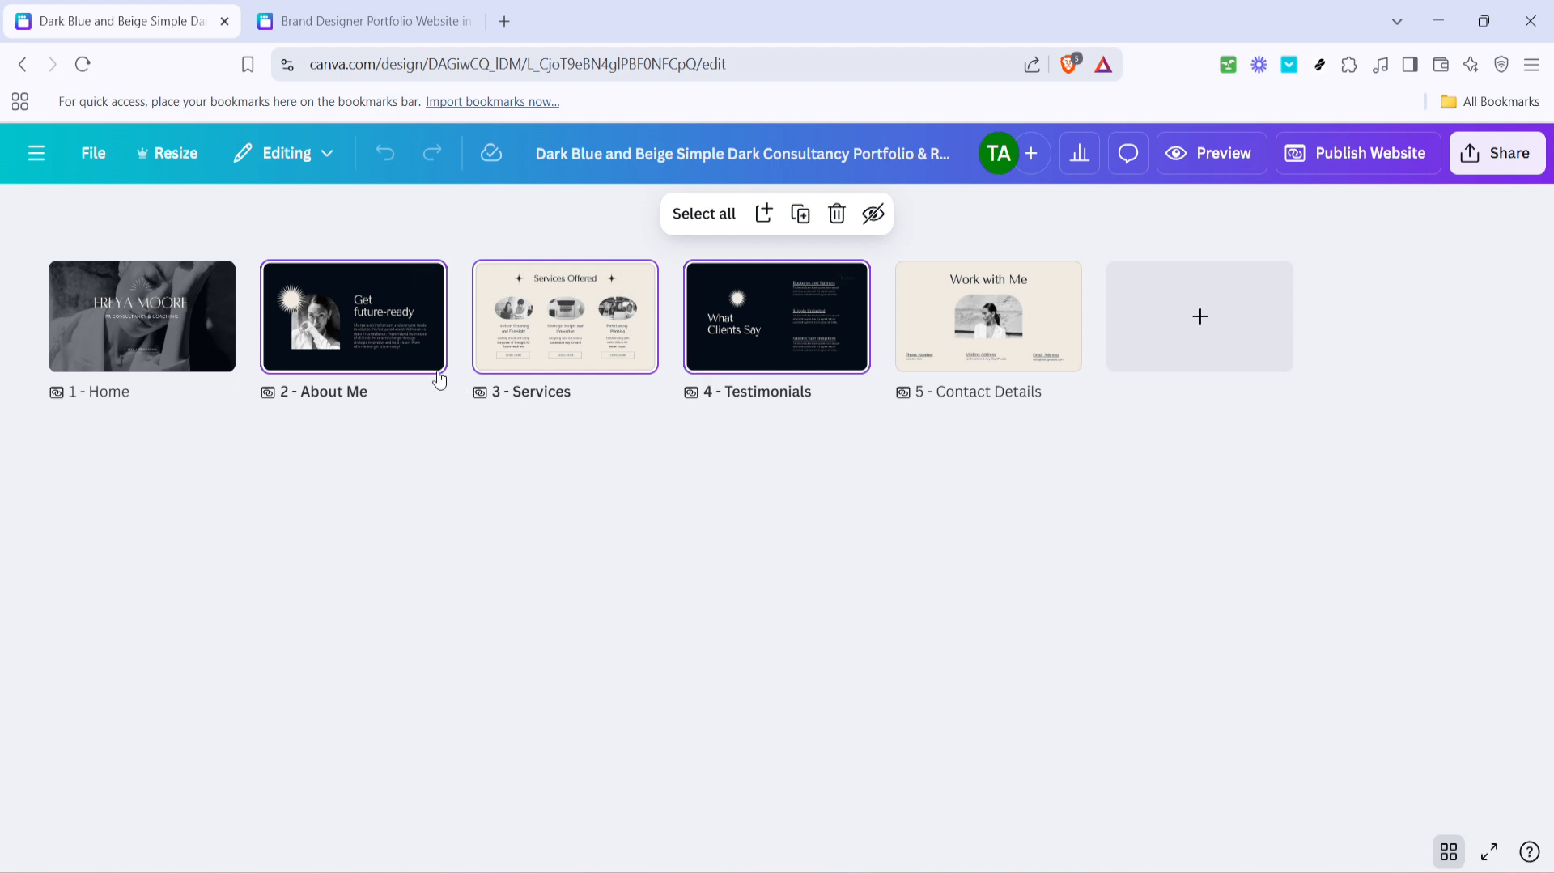
{"action": "mouse_move", "coordinate": [570, 415]}
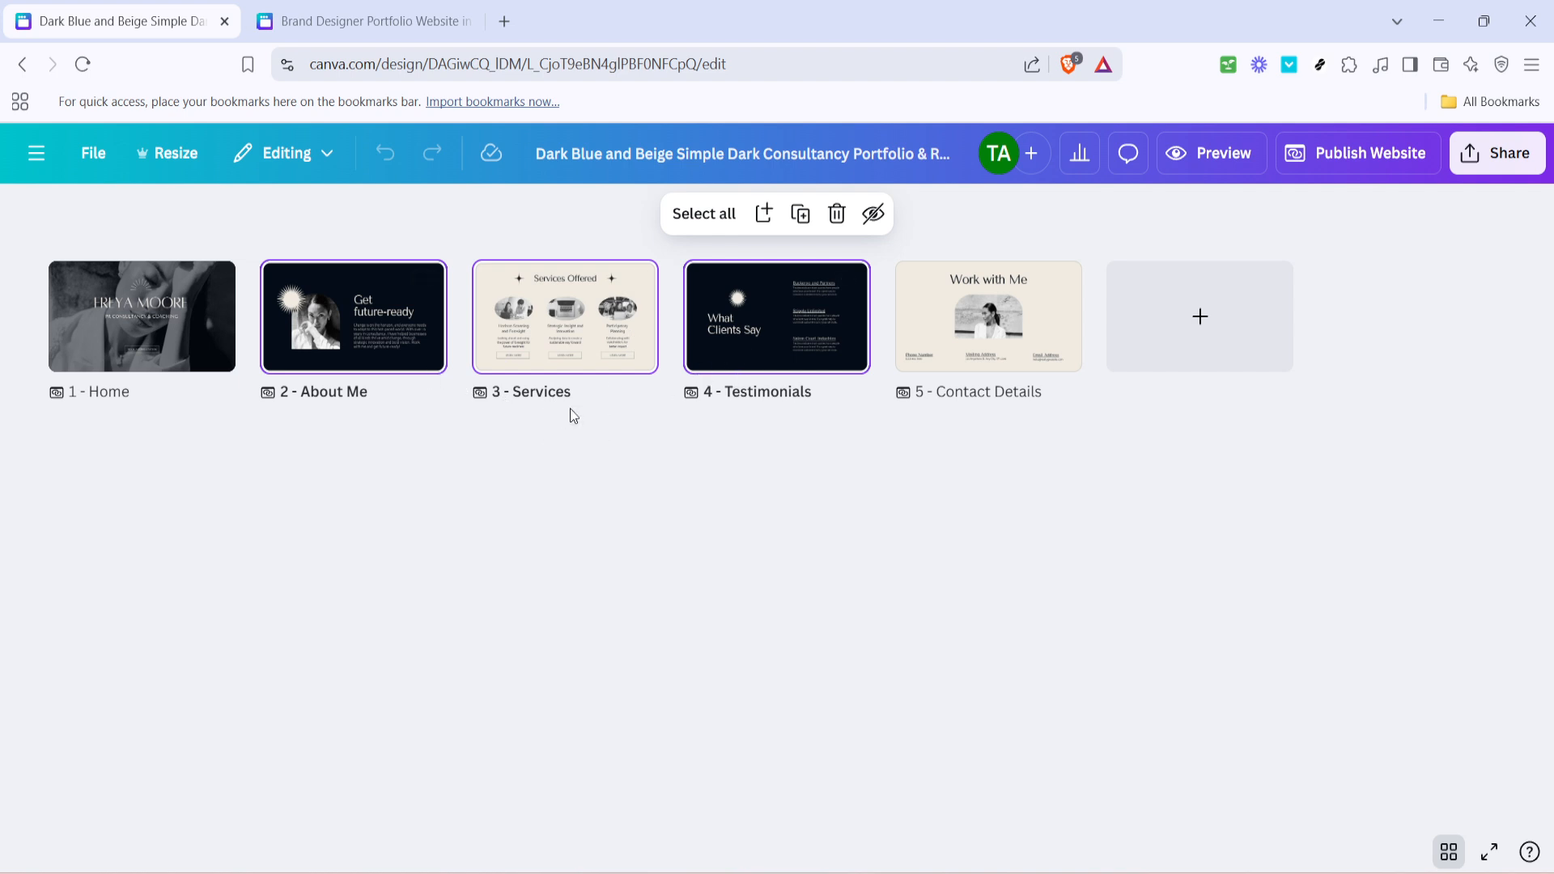
{"action": "mouse_move", "coordinate": [565, 415]}
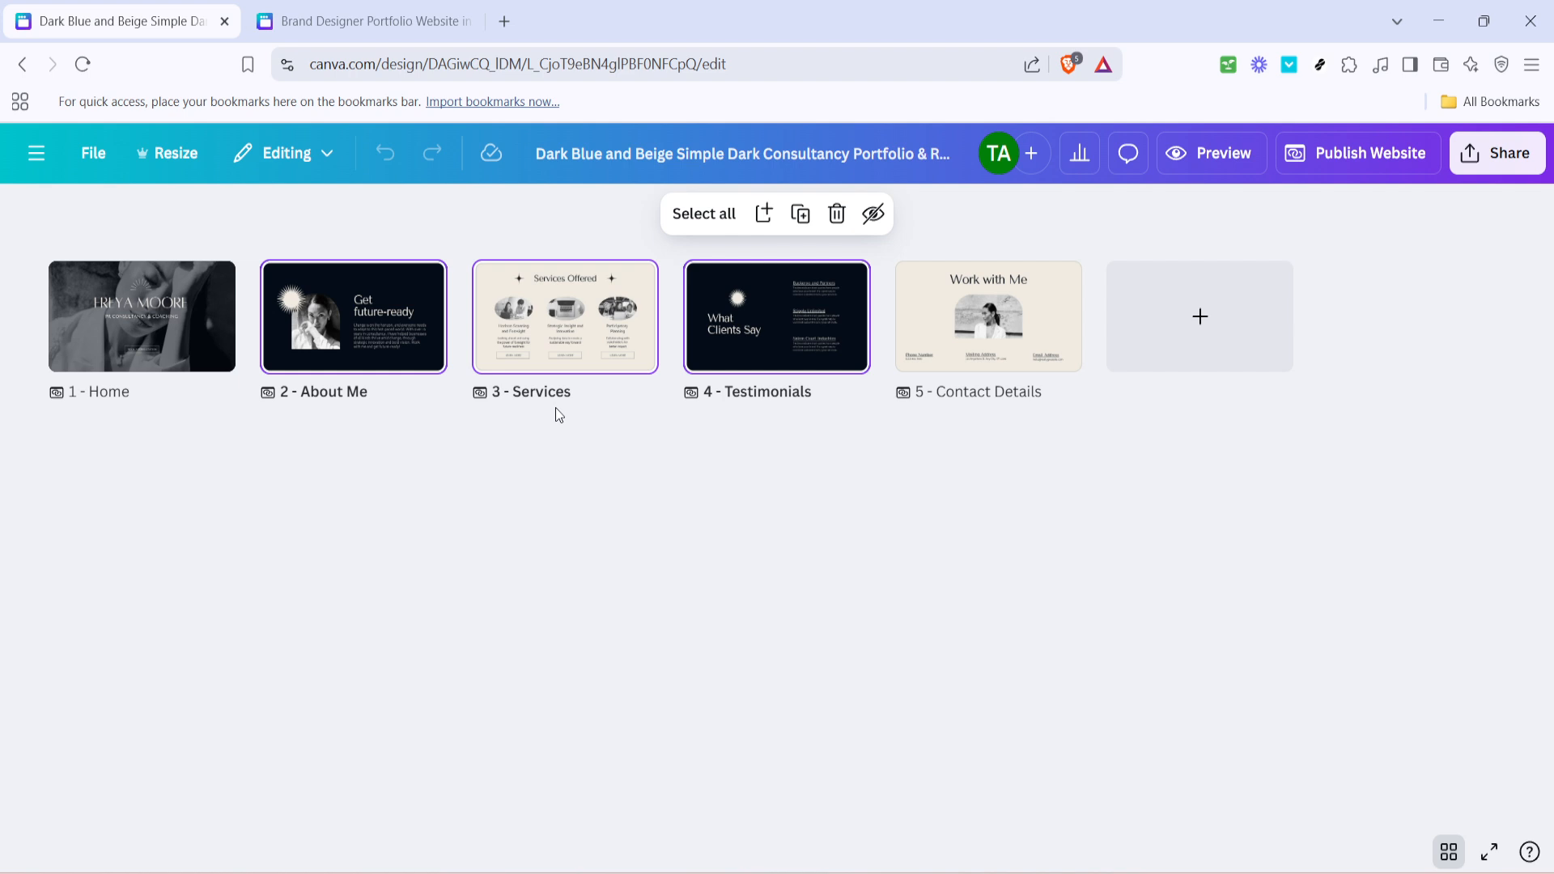
Switch to the Brand Designer Portfolio design tab.
{"action": "left_click", "coordinate": [361, 21]}
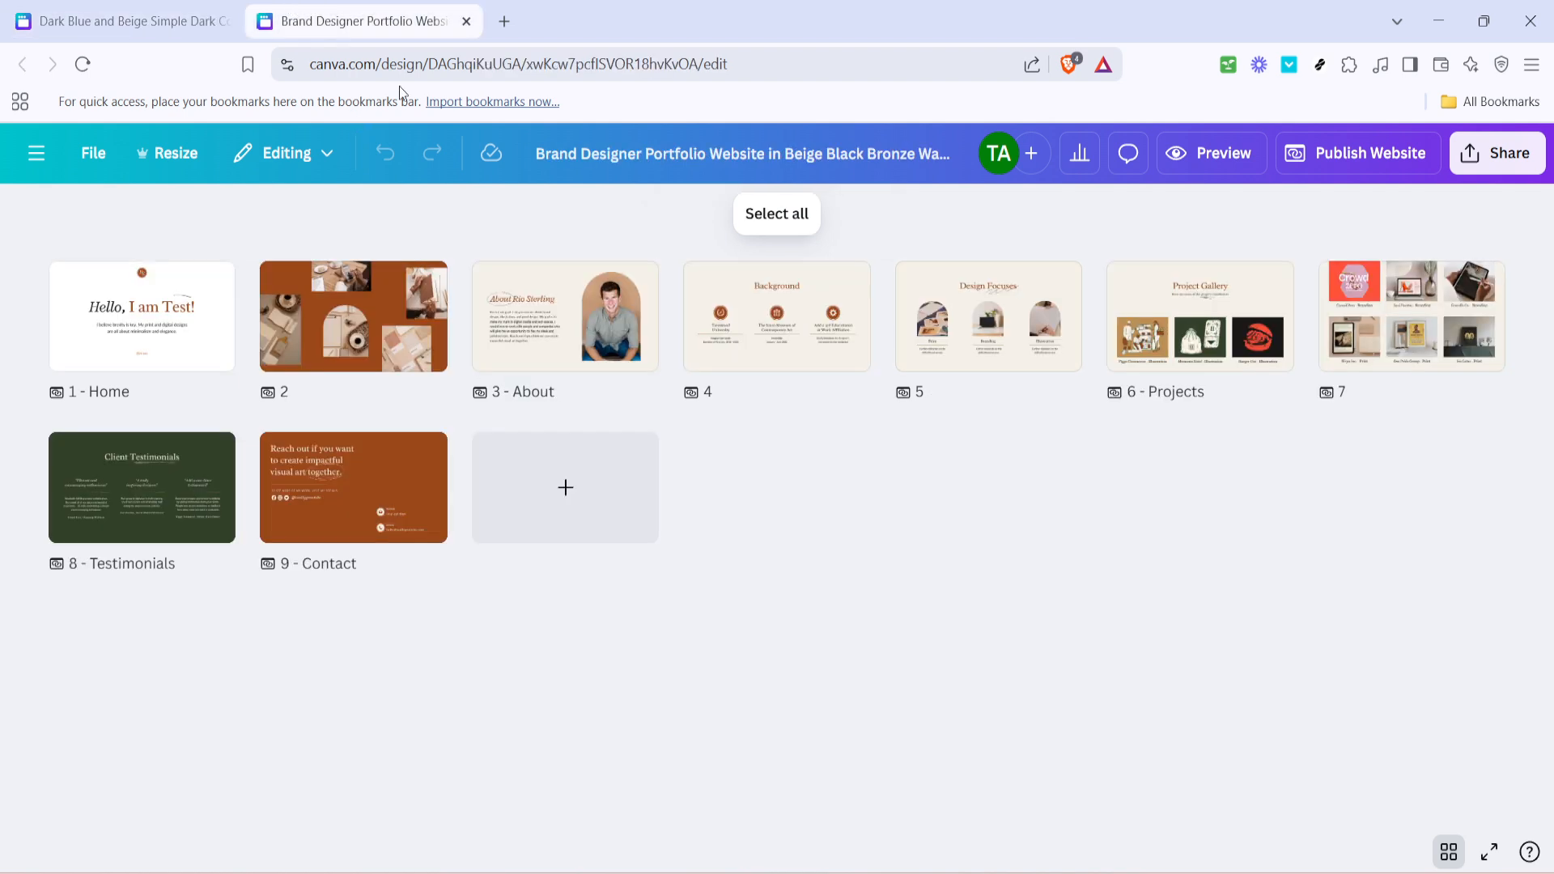
{"action": "mouse_move", "coordinate": [584, 430]}
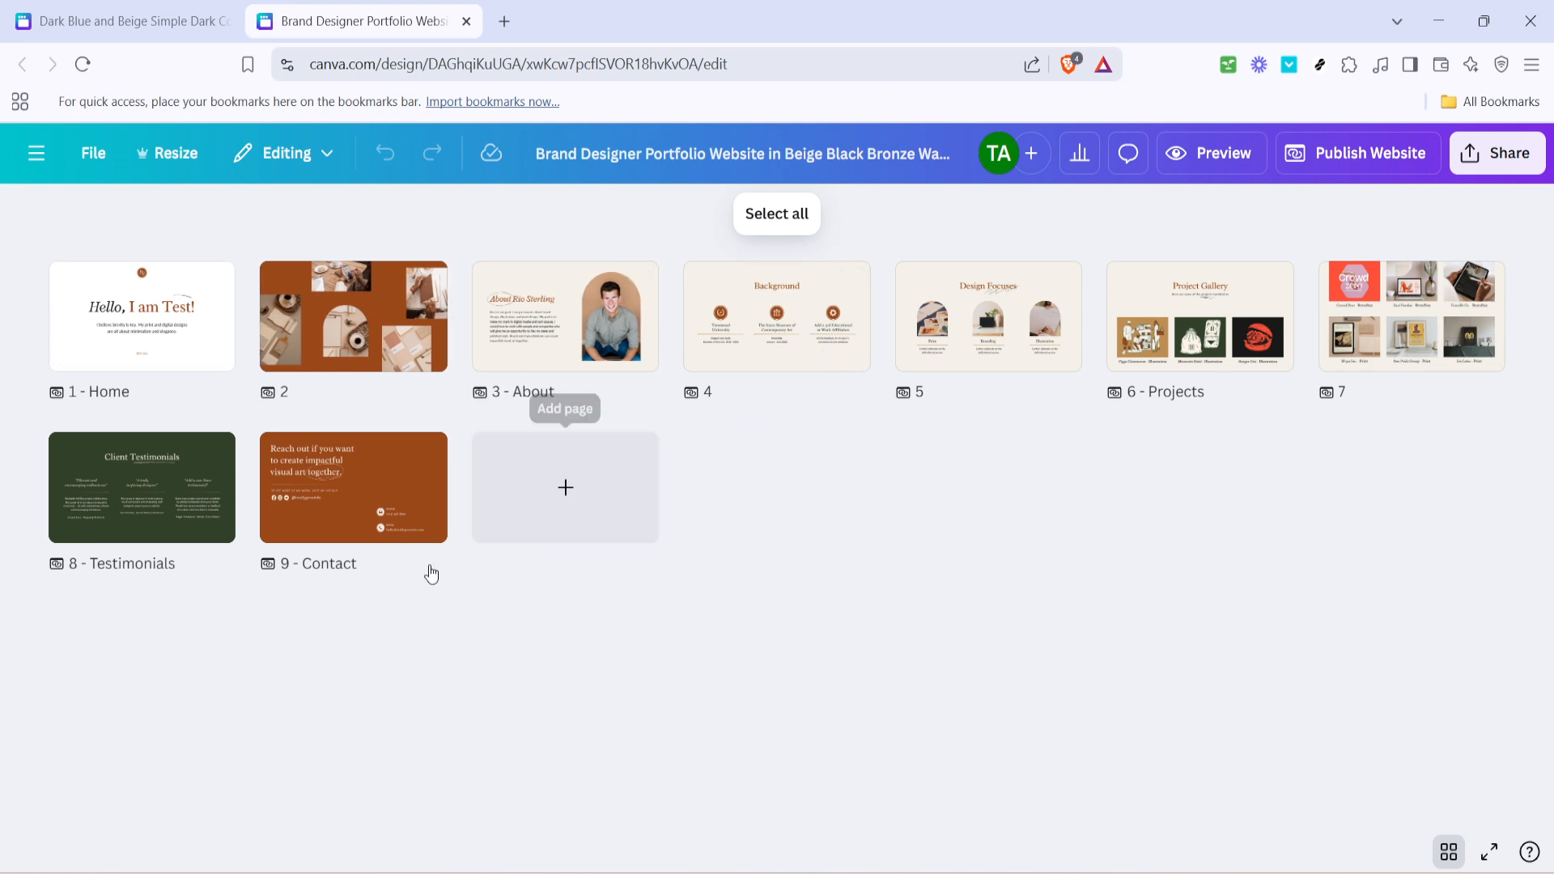
{"action": "mouse_move", "coordinate": [848, 495]}
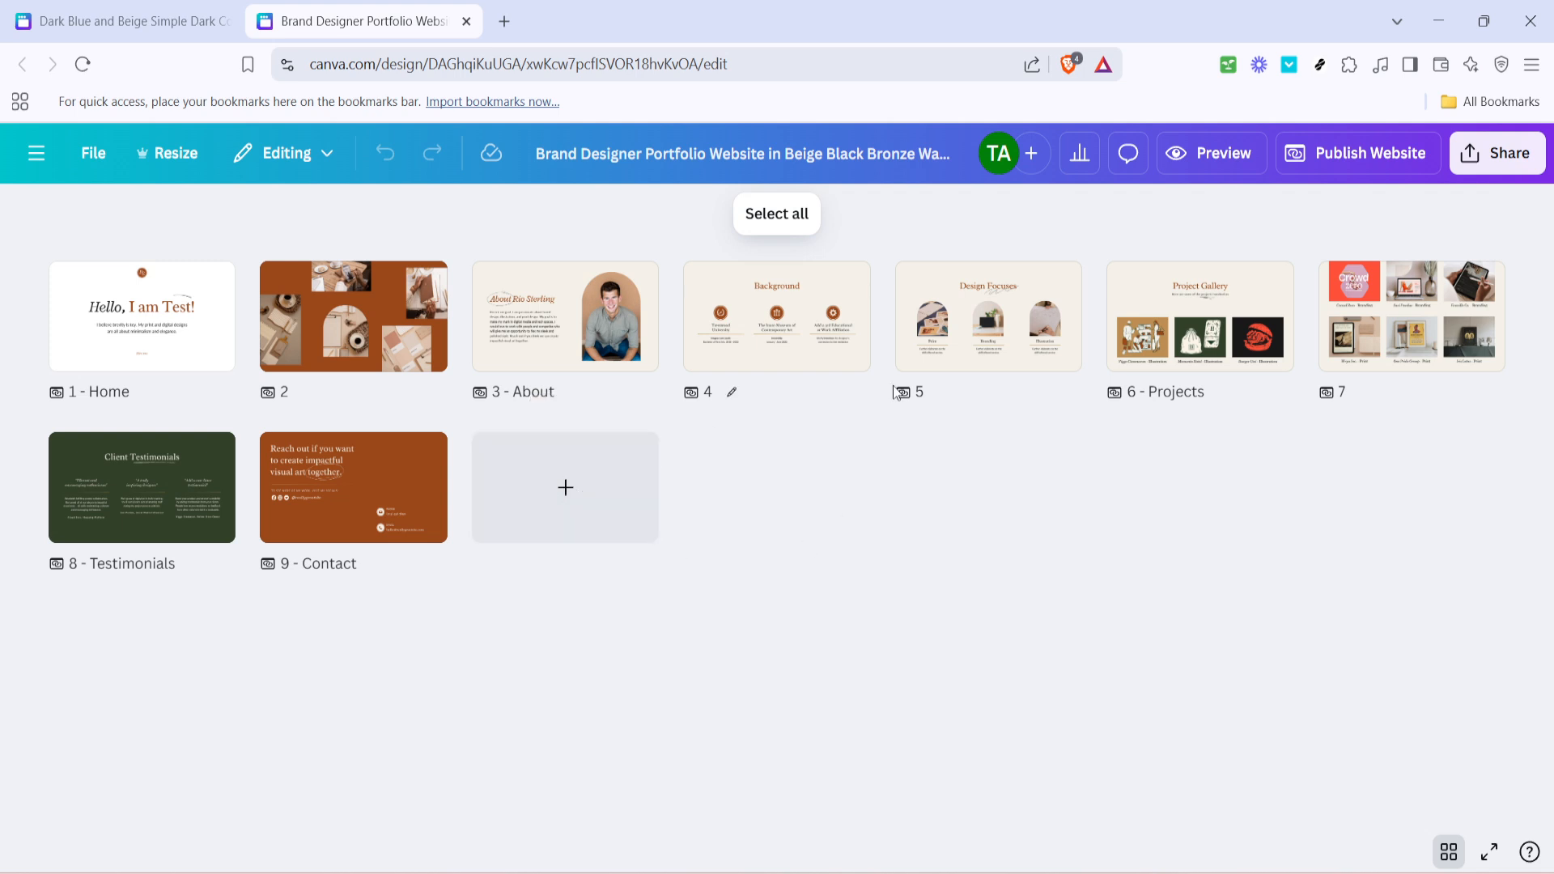
{"action": "mouse_move", "coordinate": [1341, 701]}
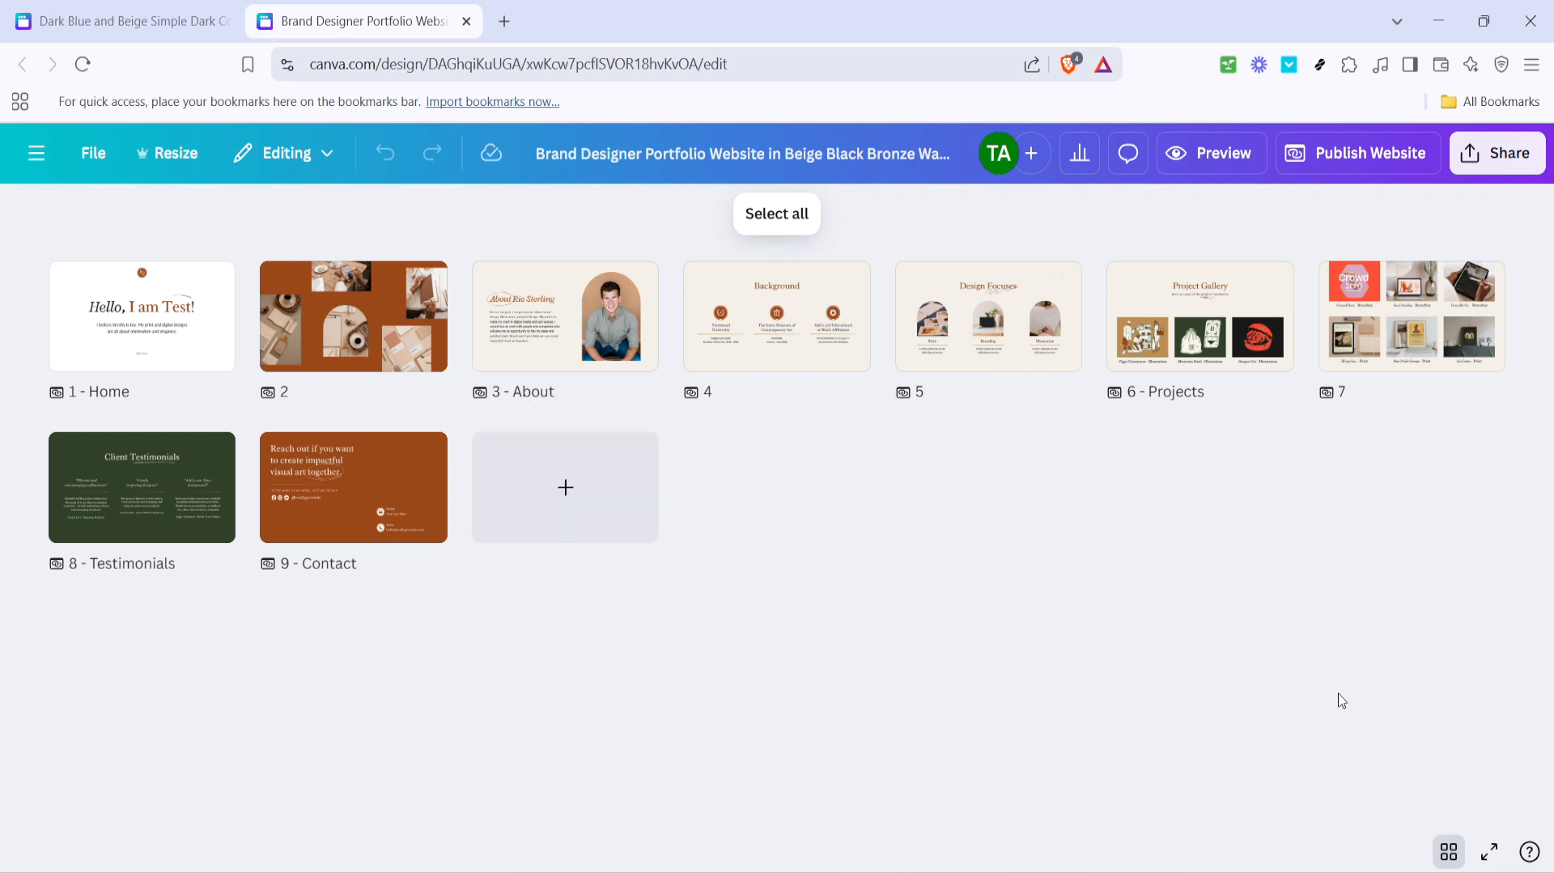
{"action": "mouse_move", "coordinate": [476, 613]}
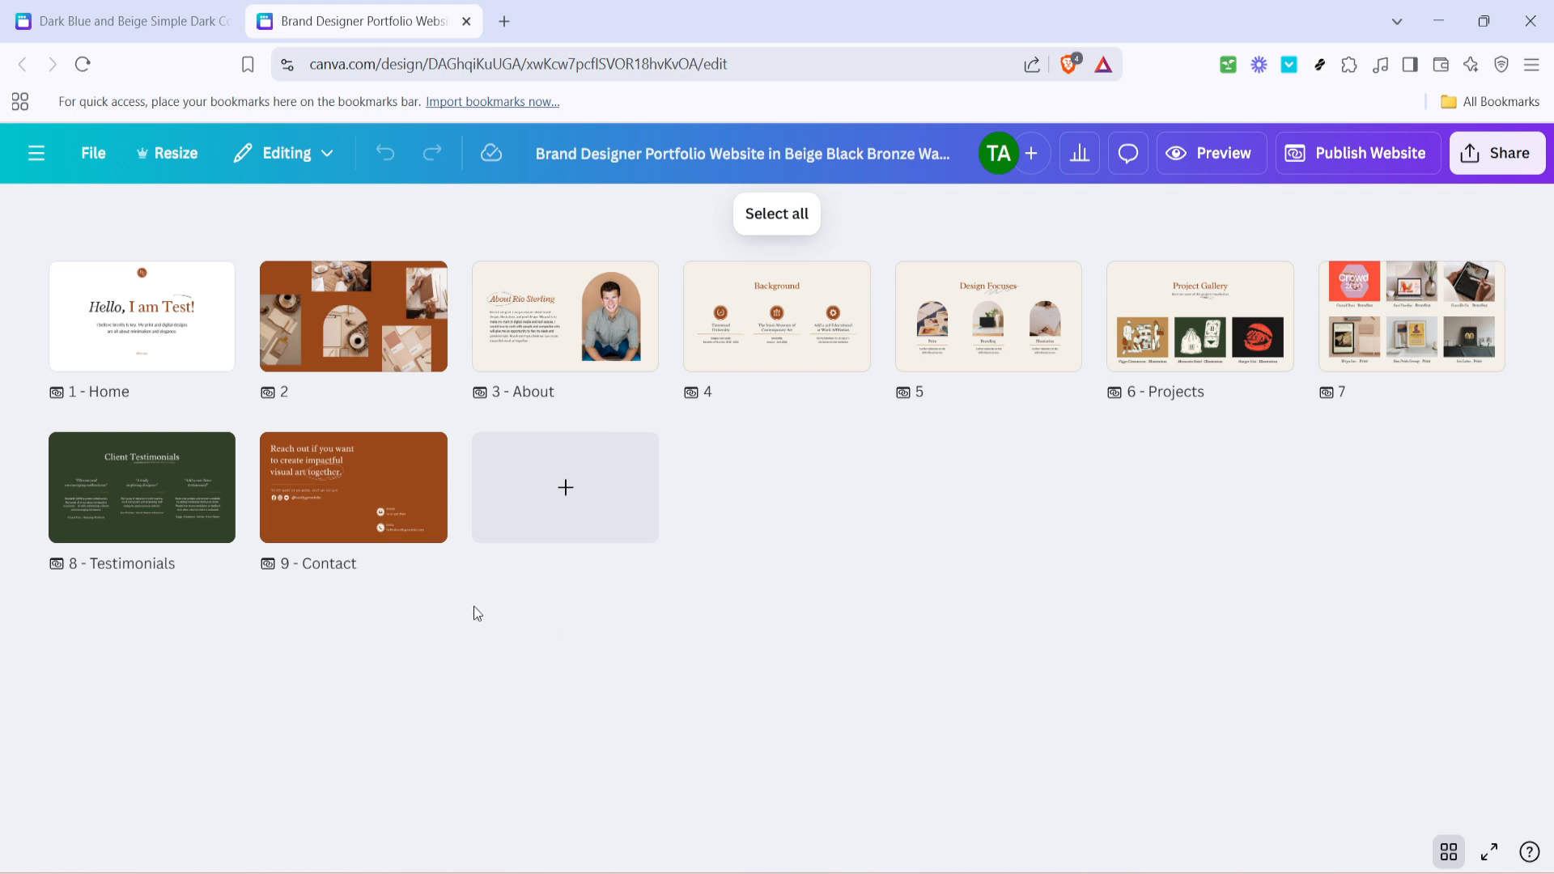
Select page 9, Contact, as the insertion point for the copied pages.
{"action": "left_click", "coordinate": [353, 486]}
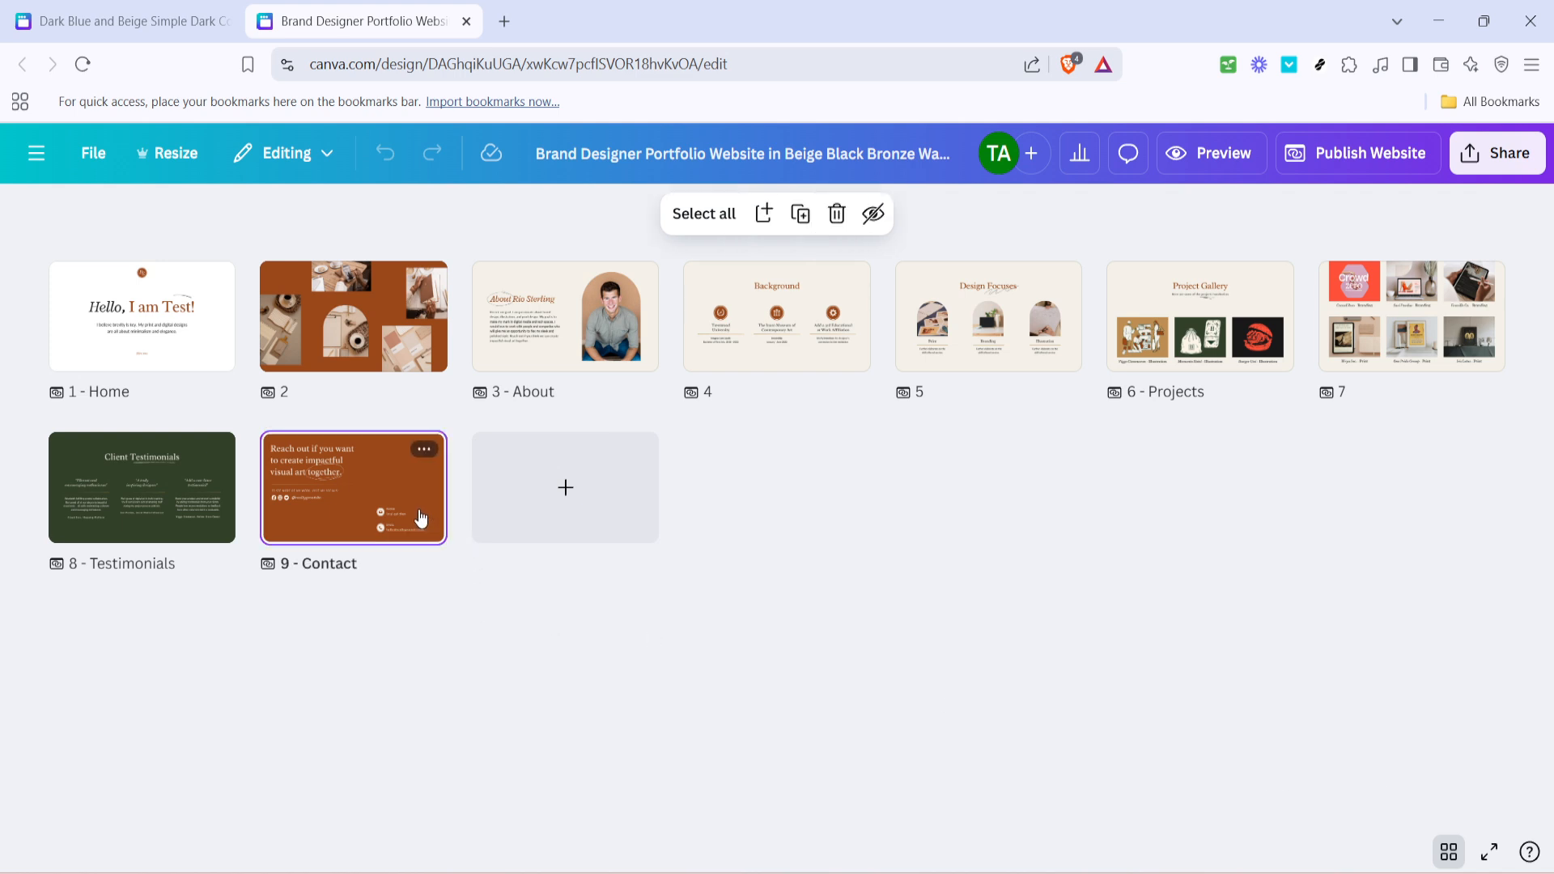
{"action": "mouse_move", "coordinate": [800, 558]}
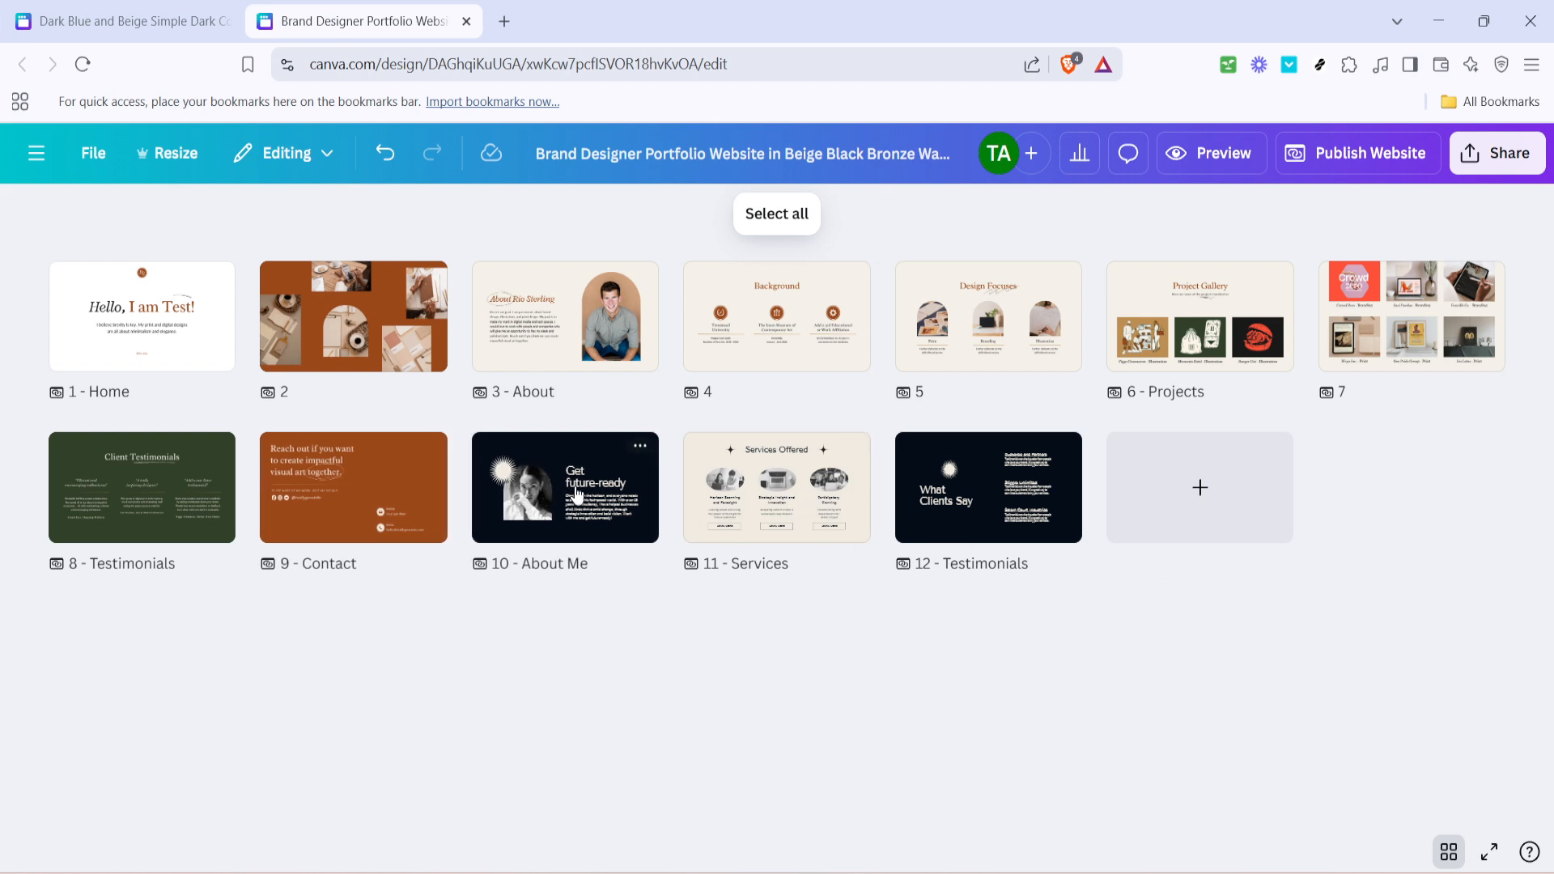
{"action": "mouse_move", "coordinate": [730, 526]}
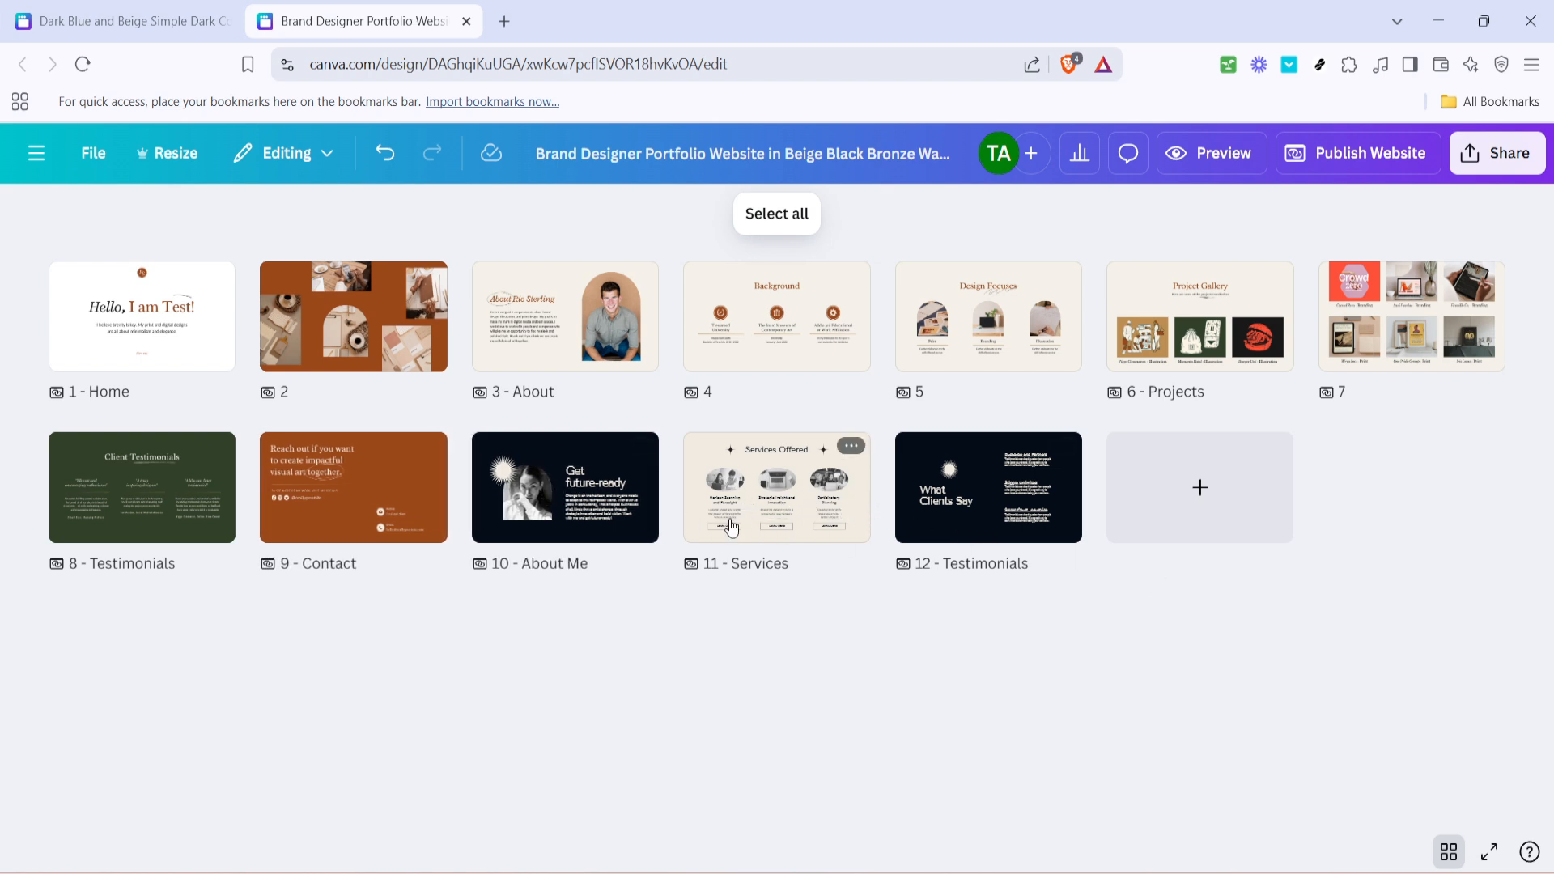
{"action": "mouse_move", "coordinate": [782, 604]}
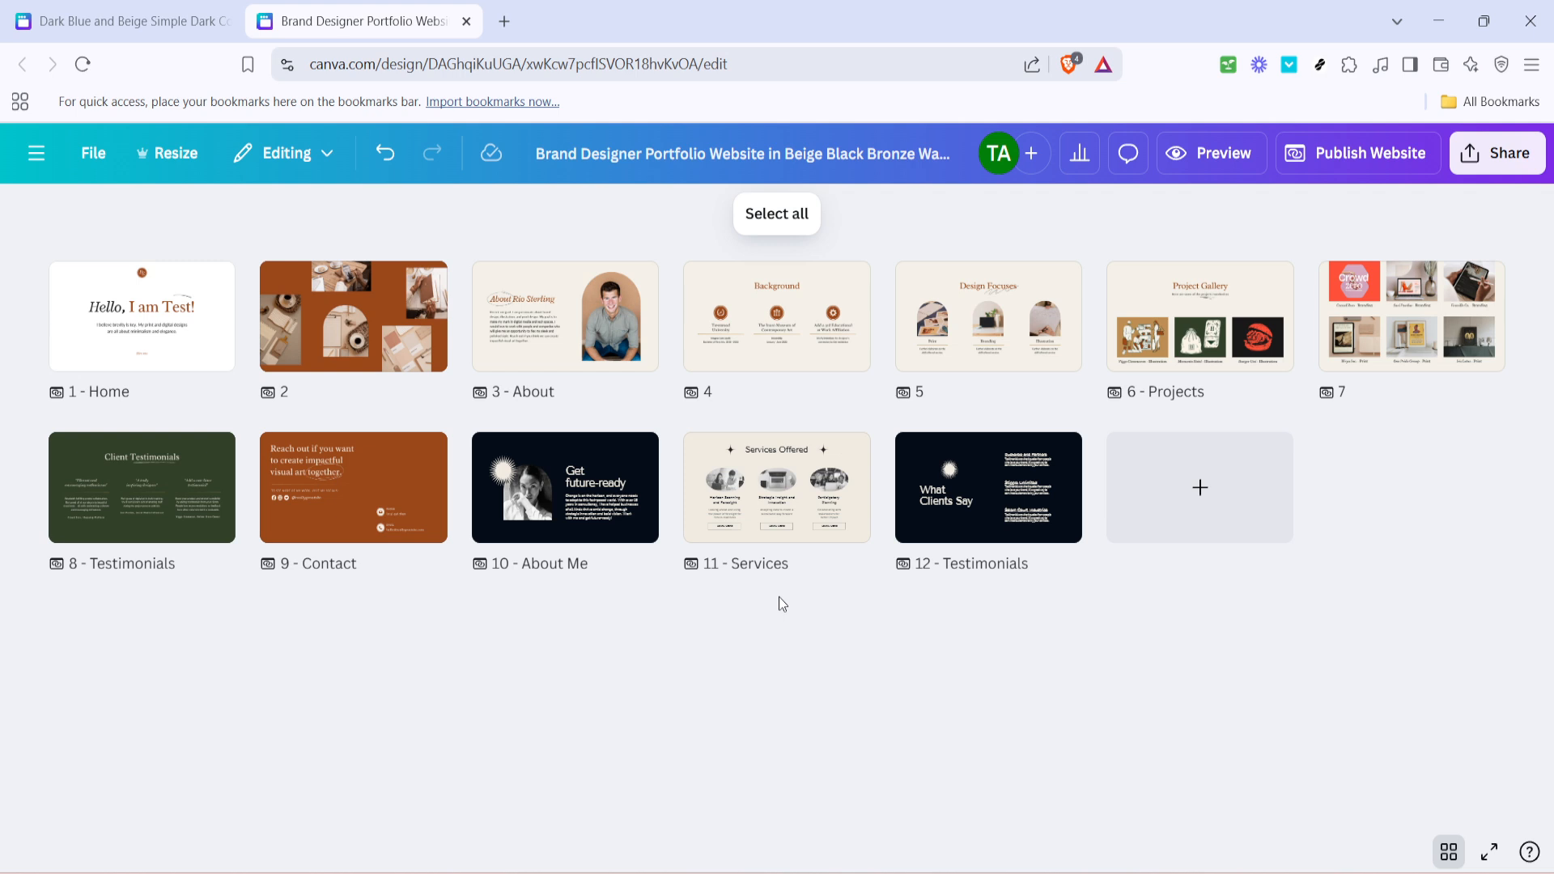
{"action": "mouse_move", "coordinate": [738, 636]}
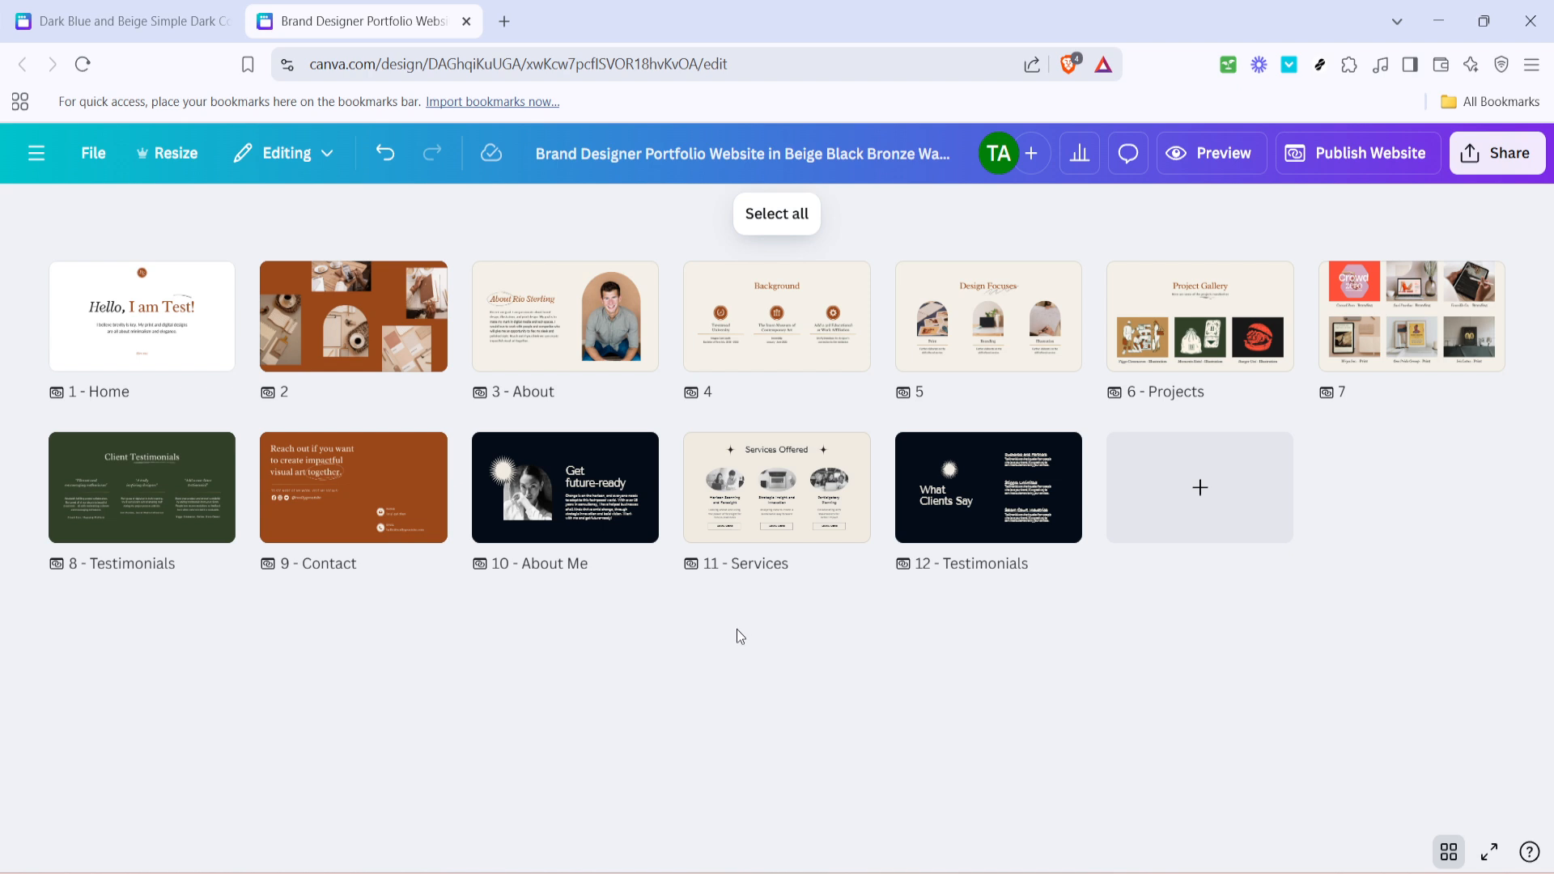
{"action": "mouse_move", "coordinate": [837, 671]}
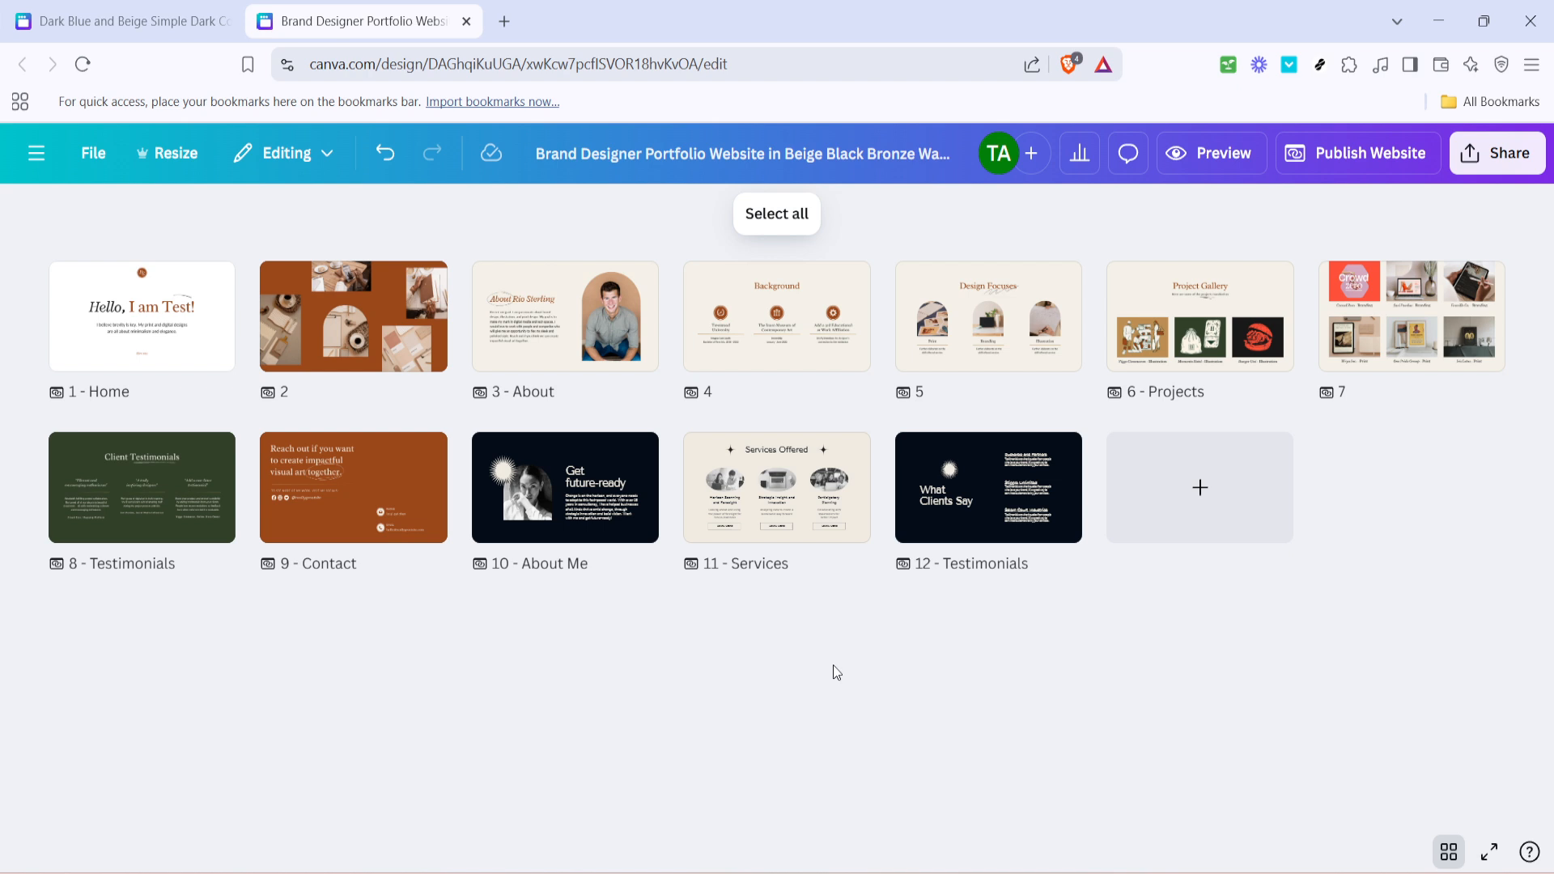
{"action": "mouse_move", "coordinate": [831, 650]}
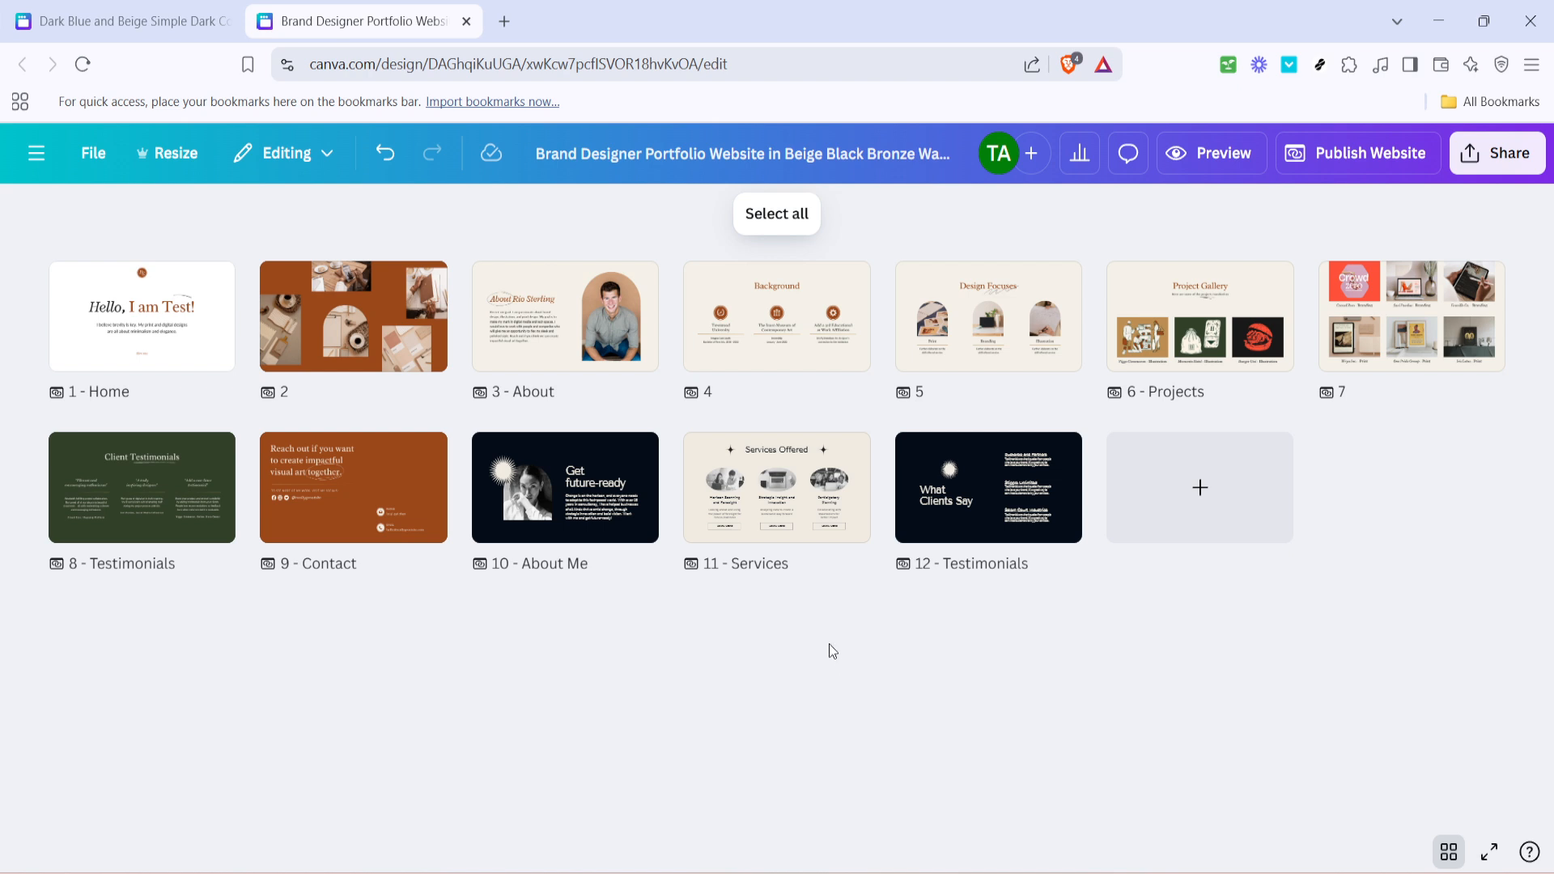